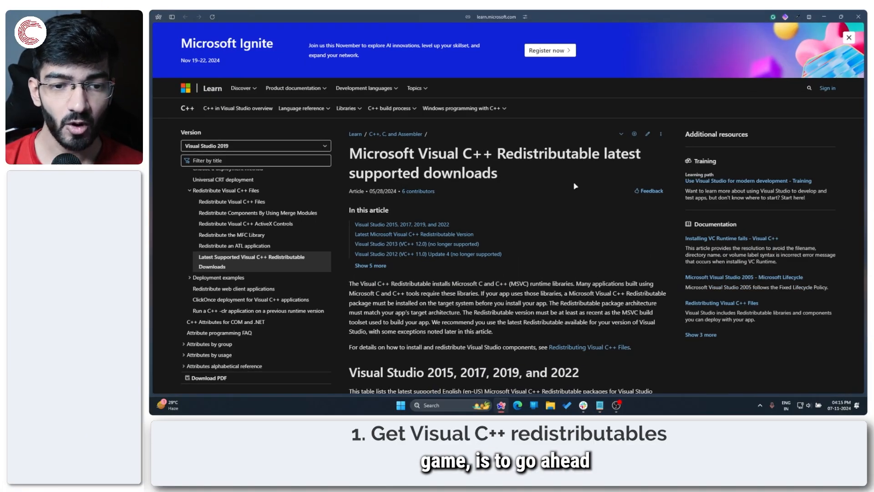
Scroll the Visual C++ Redistributable downloads page to the latest version's ARM64, X86 and X64 links.
left_click_drag(350, 153, 507, 153)
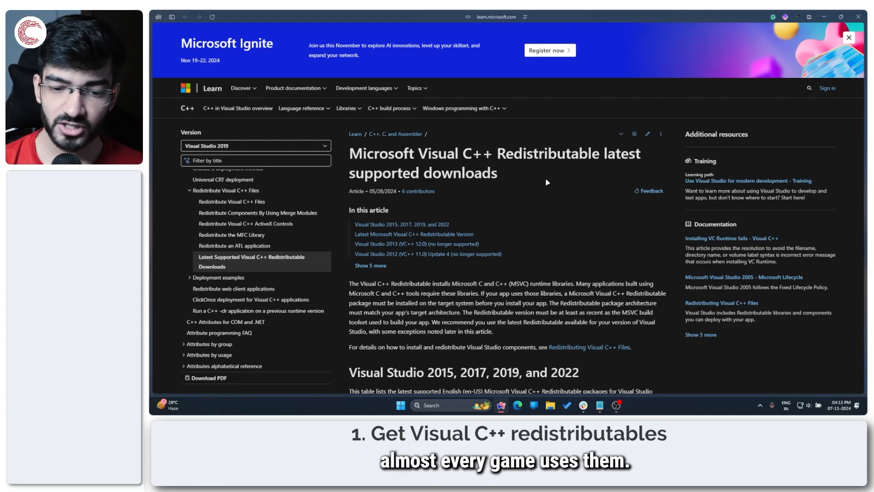
scroll("down", 3)
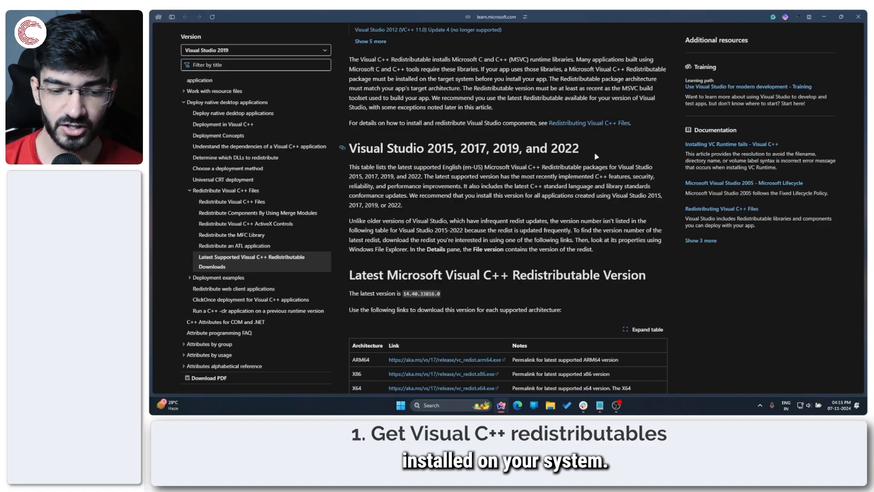
scroll("down", 3)
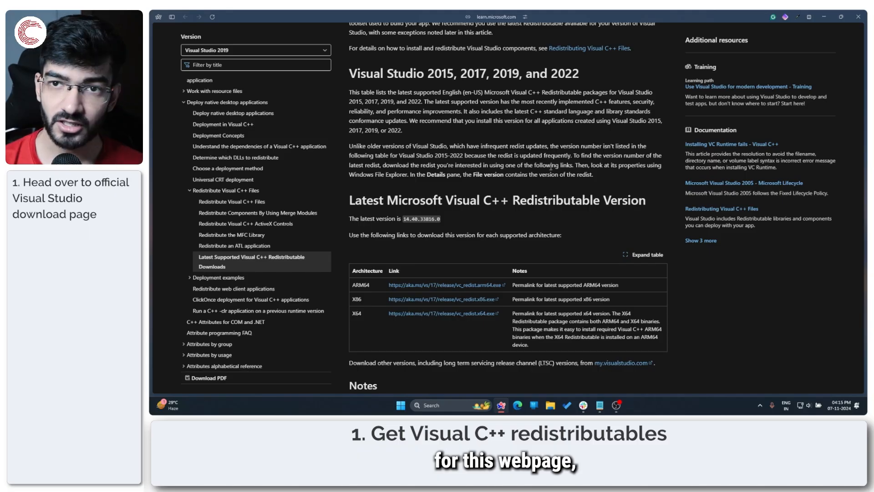
scroll("down", 3)
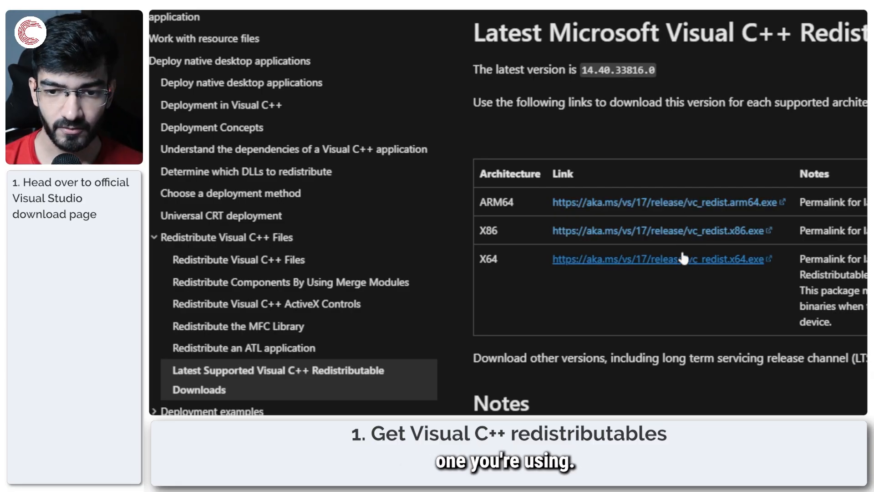
mouse_move(697, 212)
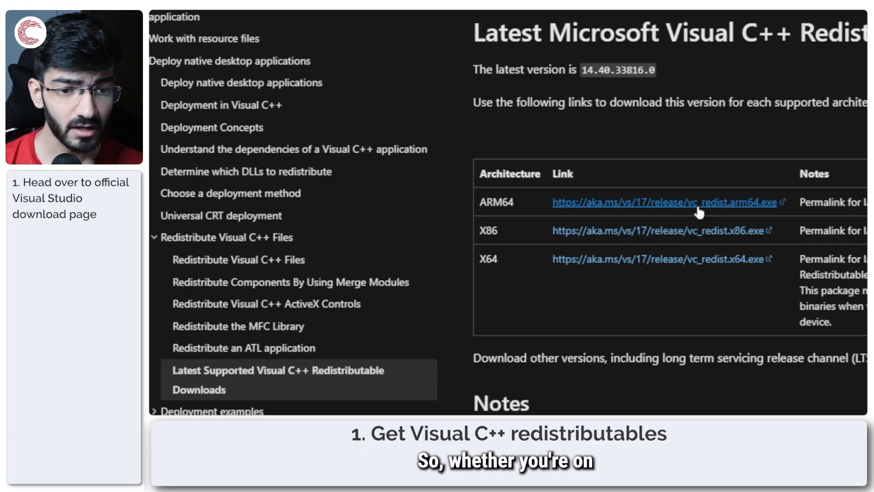
mouse_move(606, 263)
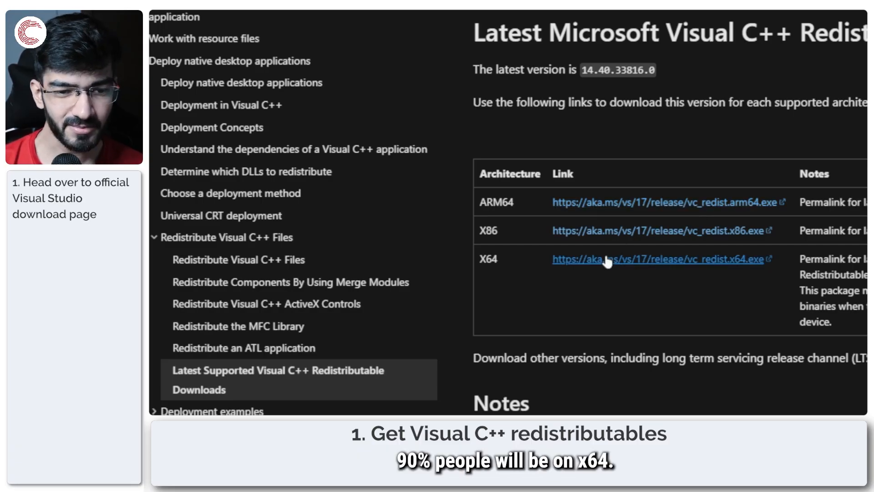
mouse_move(728, 281)
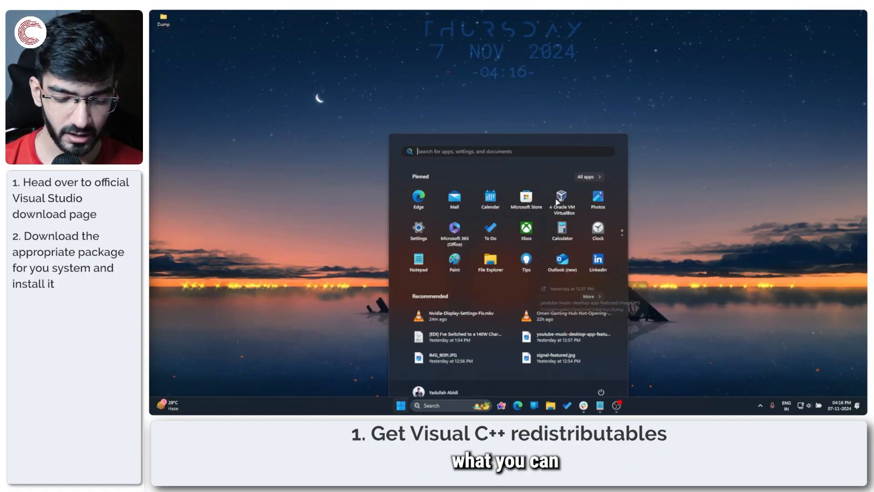
Search 'program' and bring up the installed apps list at the Visual C++ Redistributables.
type("program")
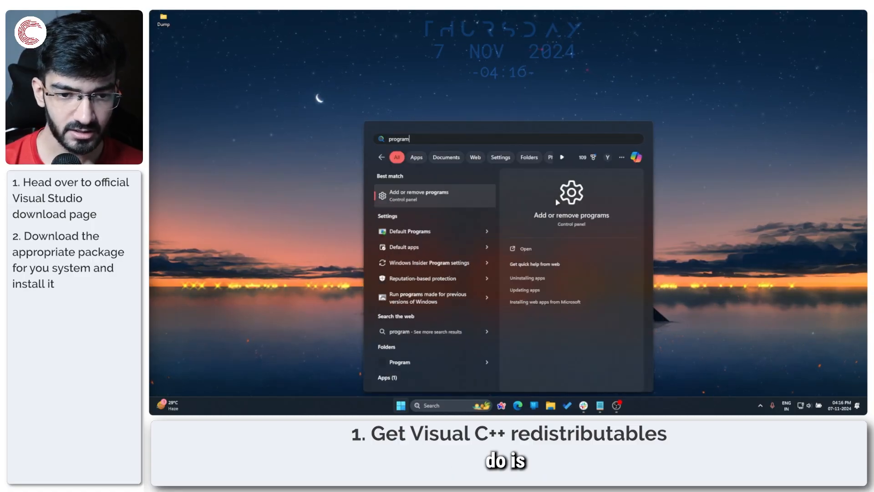
left_click(435, 195)
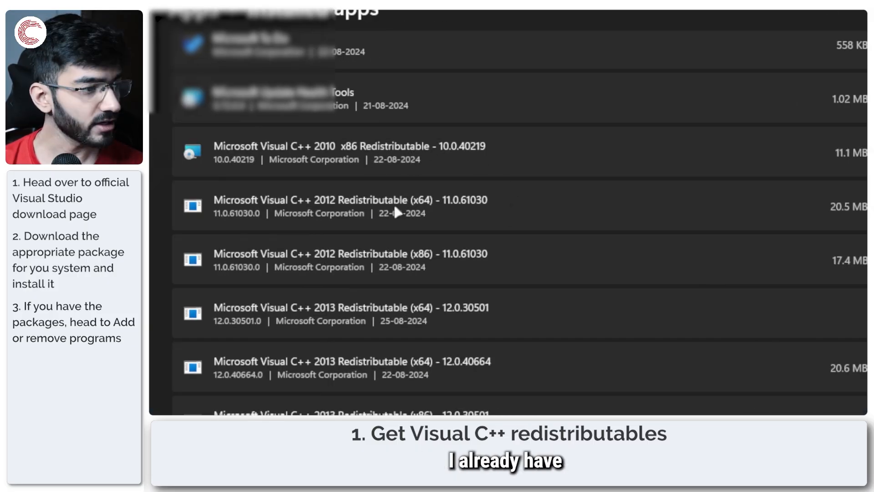
scroll("down", 3)
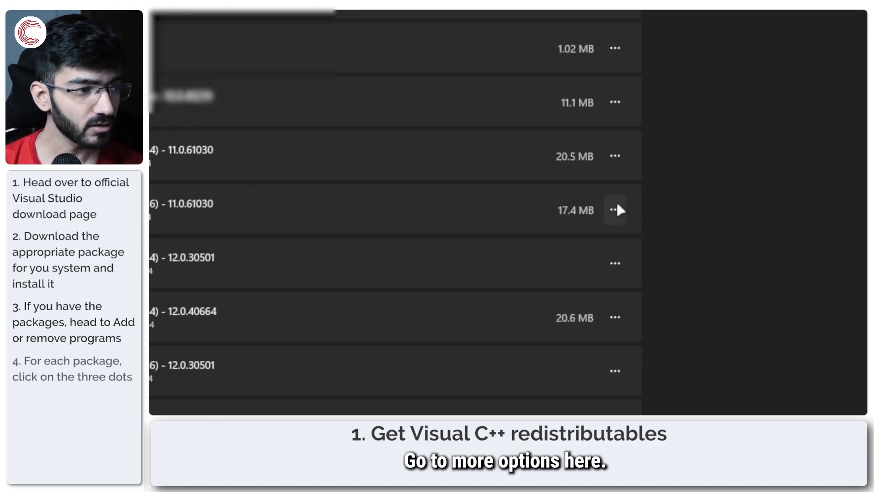
Attempt to modify the 2012 x86 redistributable, dismiss the missing-installer error and scroll on.
left_click(615, 211)
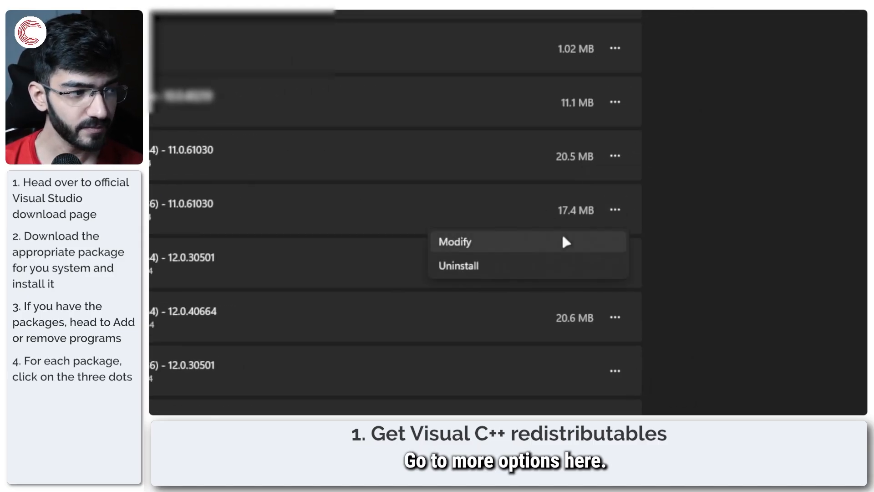
left_click(454, 242)
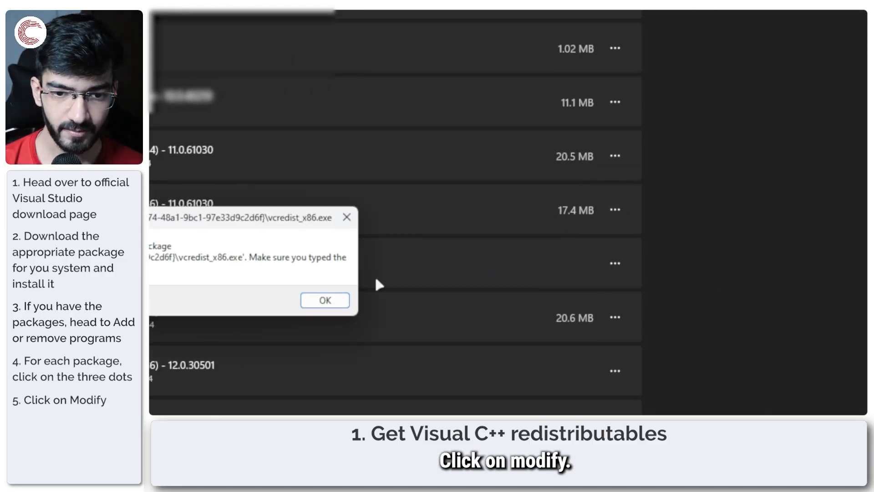
left_click(325, 299)
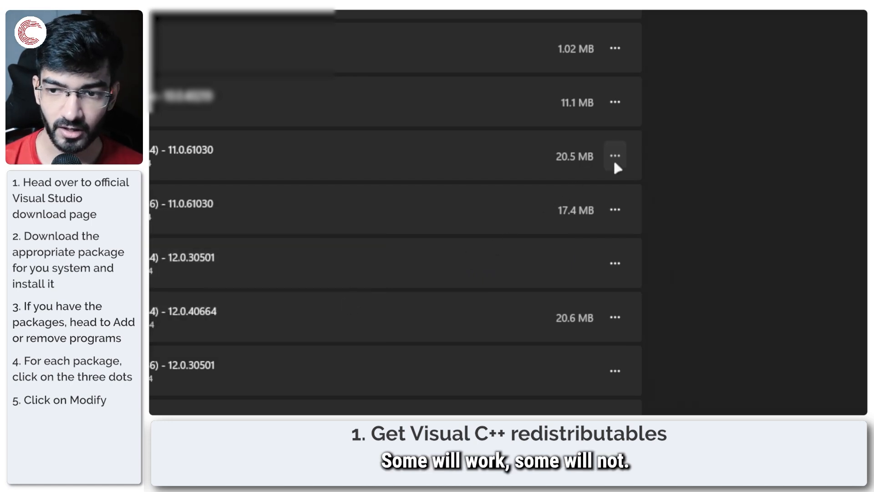
scroll("down", 3)
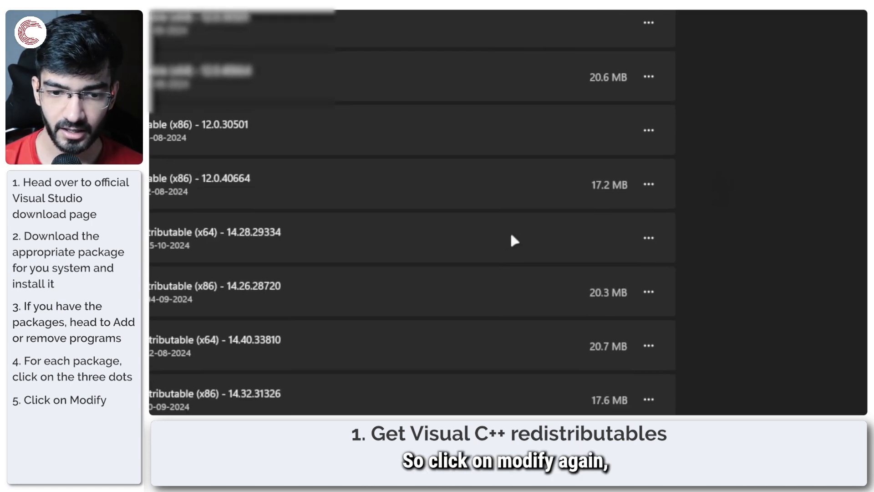
scroll("down", 3)
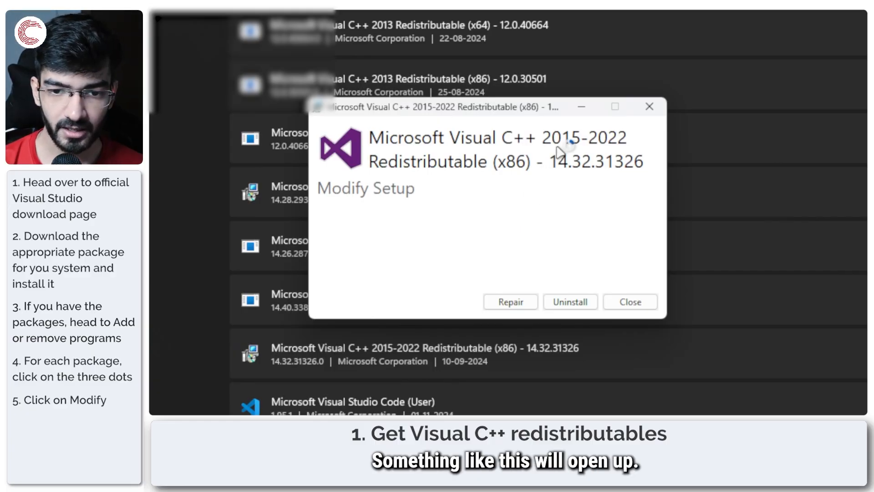
mouse_move(513, 271)
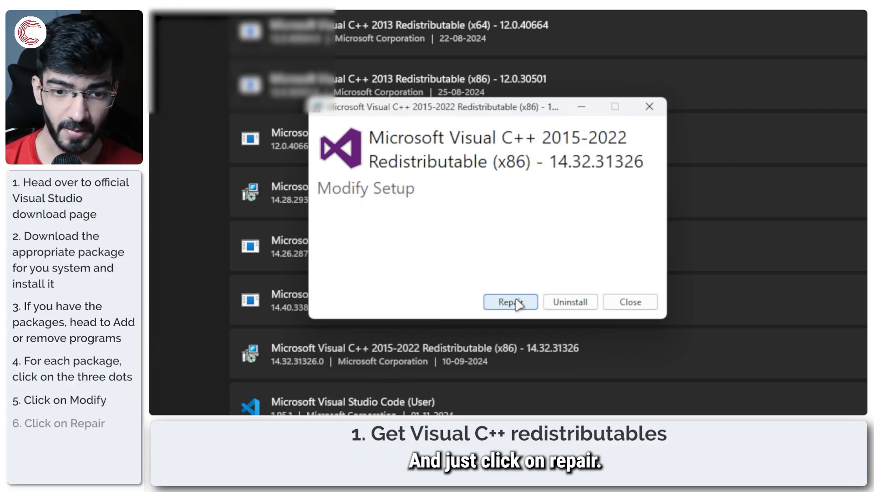
Repair the 2015-2022 x86 redistributable and close the setup window after Setup Successful.
left_click(510, 301)
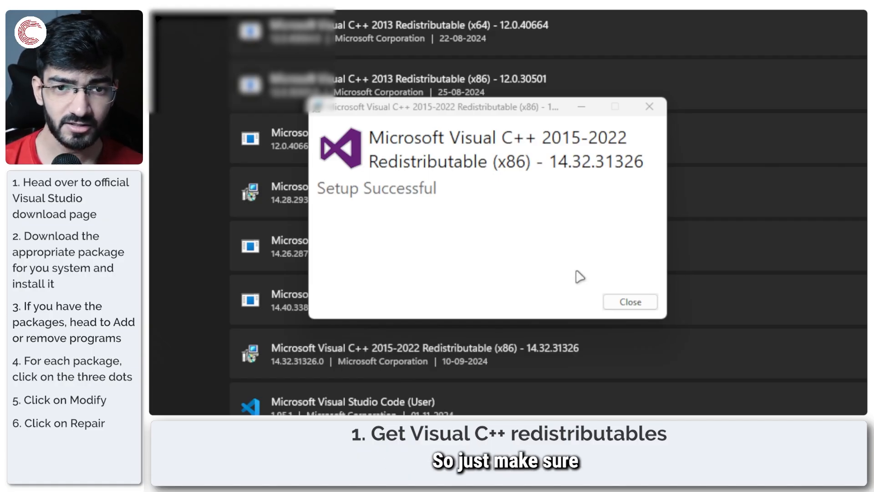
left_click(629, 302)
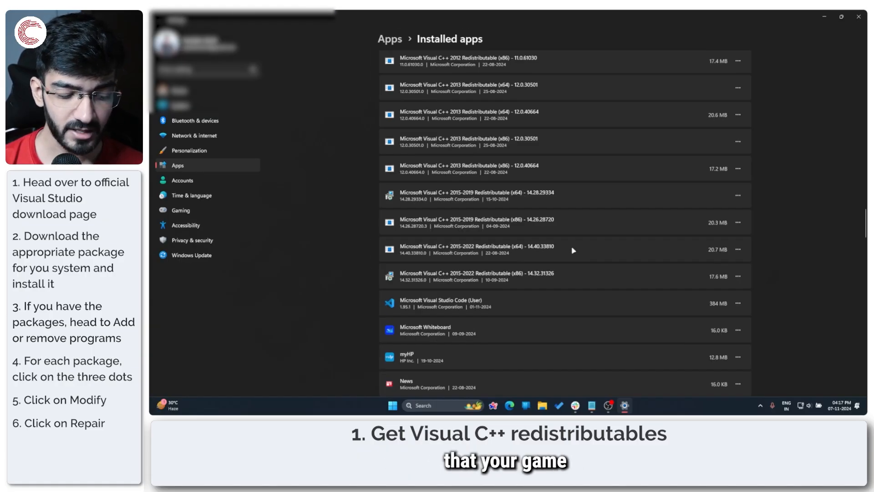
mouse_move(605, 200)
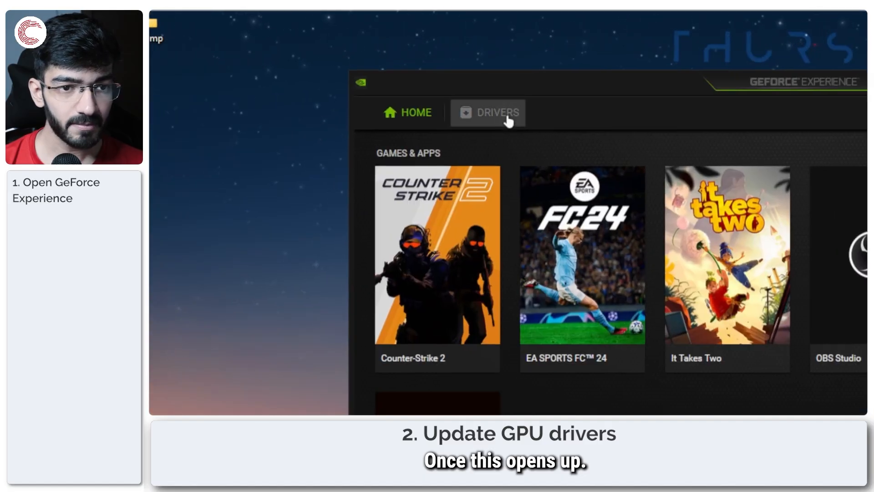
Check for driver updates on the Drivers page and dismiss the latest-driver notice.
left_click(496, 112)
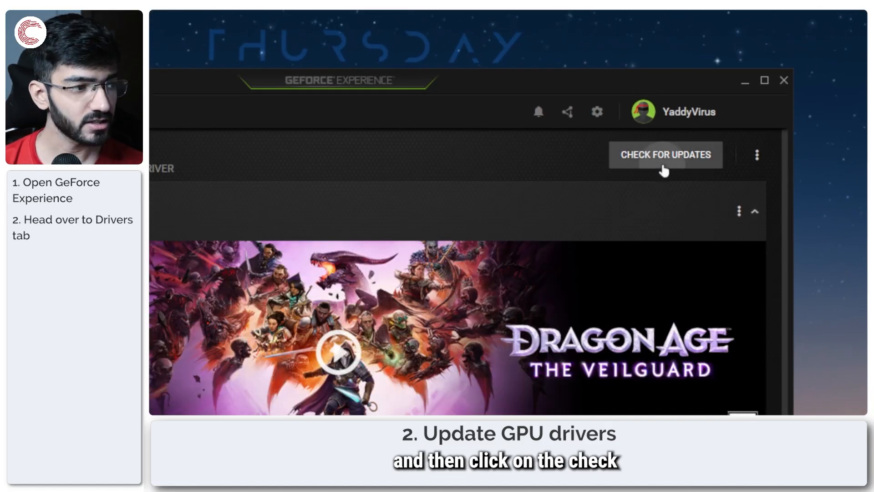
left_click(665, 155)
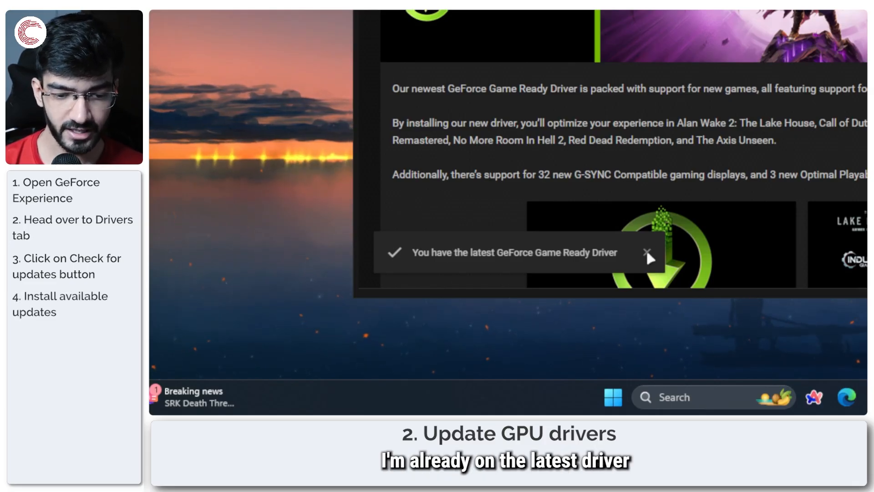
left_click(648, 252)
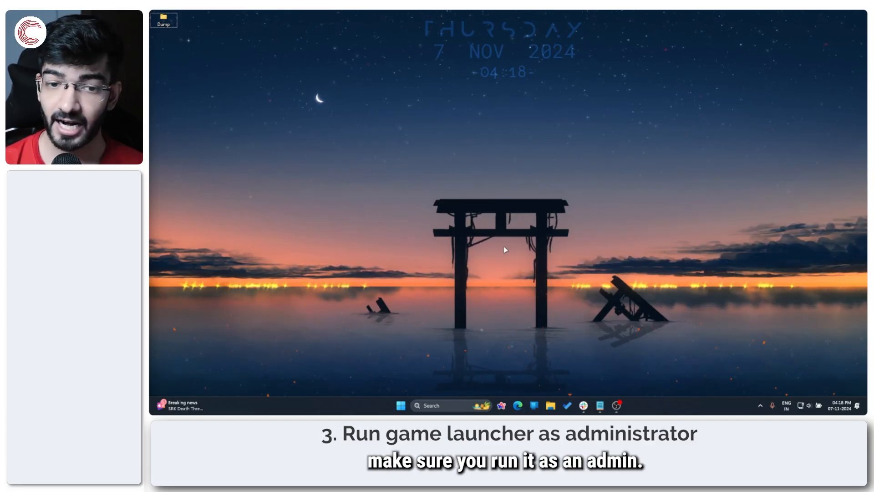
Search 'xbox', open the Xbox app's advanced options and scroll to the Repair and Reset choices.
type("xbox")
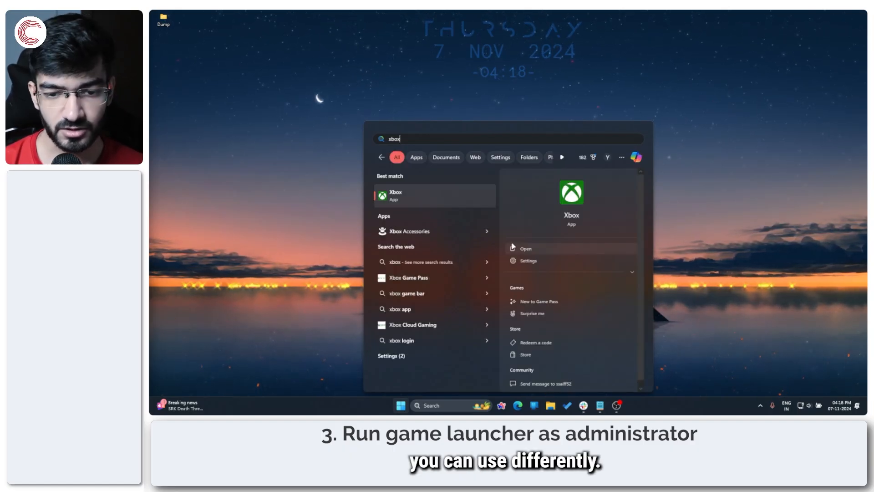
right_click(396, 195)
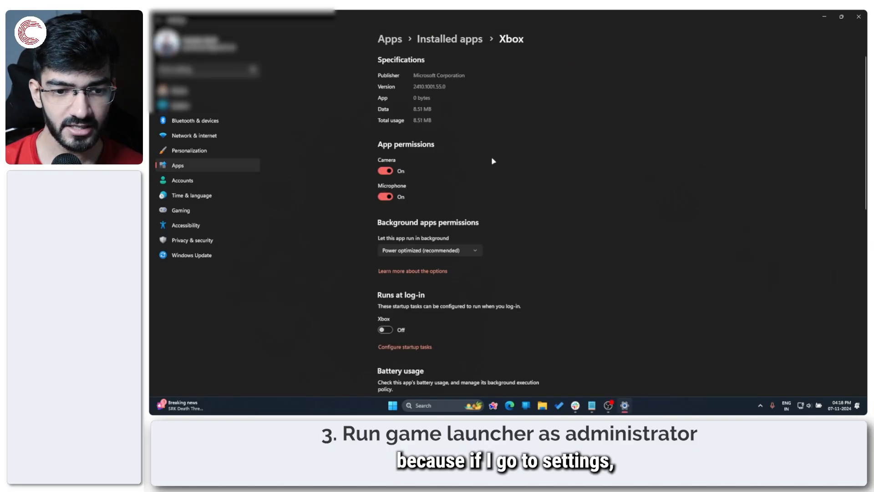
scroll("down", 3)
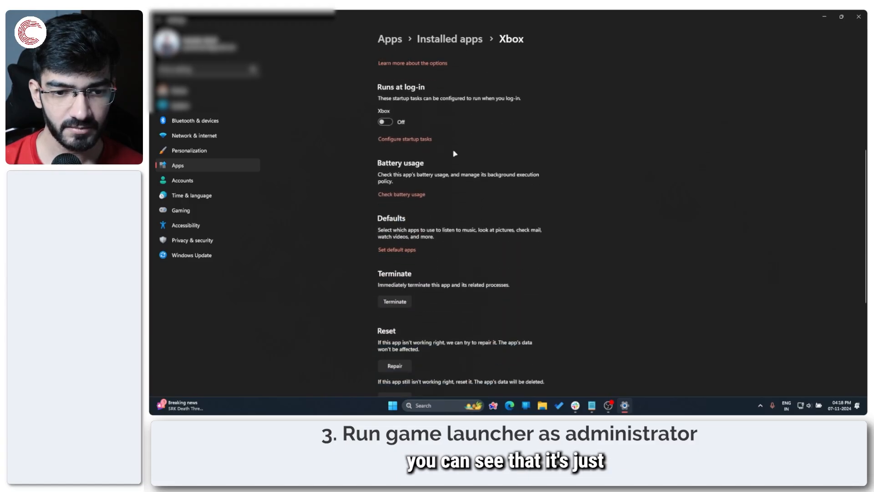
scroll("down", 3)
type("e")
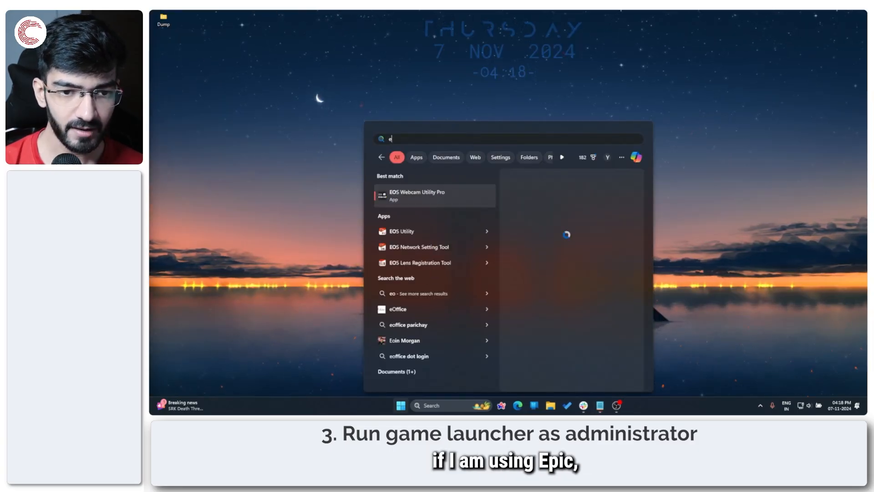
Search Epic and follow the launcher shortcut to the folder containing EpicGamesLauncher.exe.
type("pic")
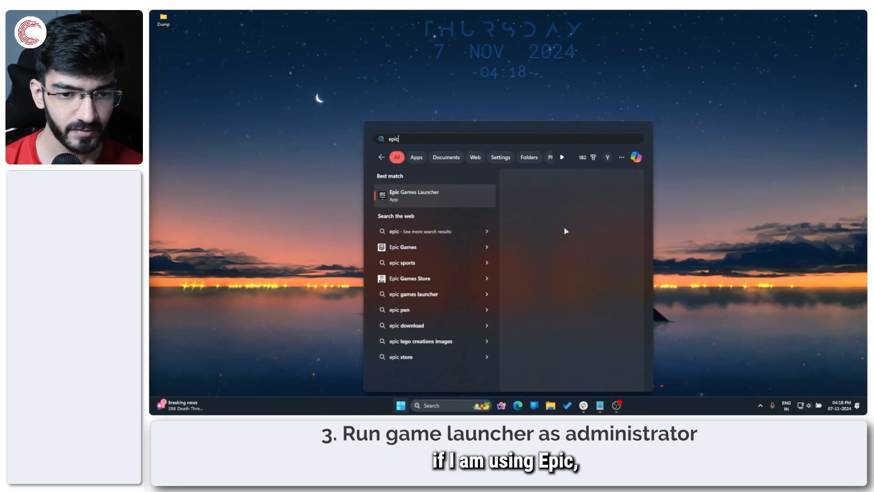
right_click(435, 195)
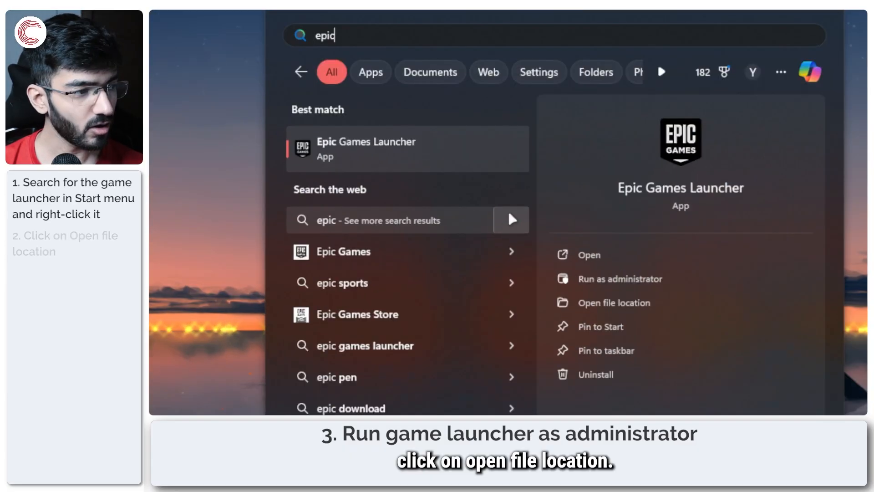
left_click(613, 302)
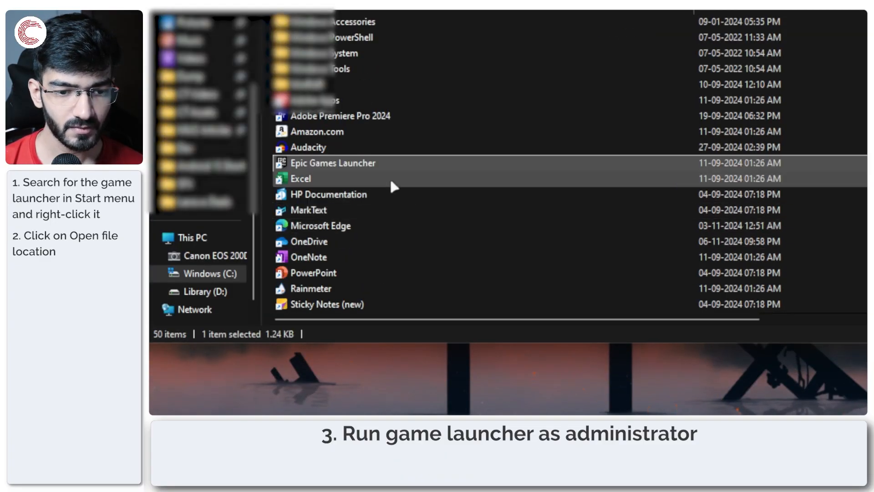
right_click(333, 163)
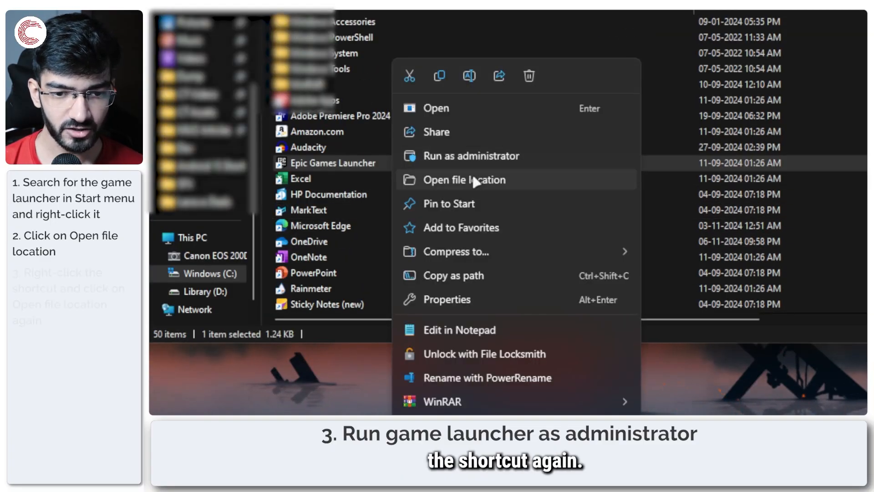
left_click(464, 180)
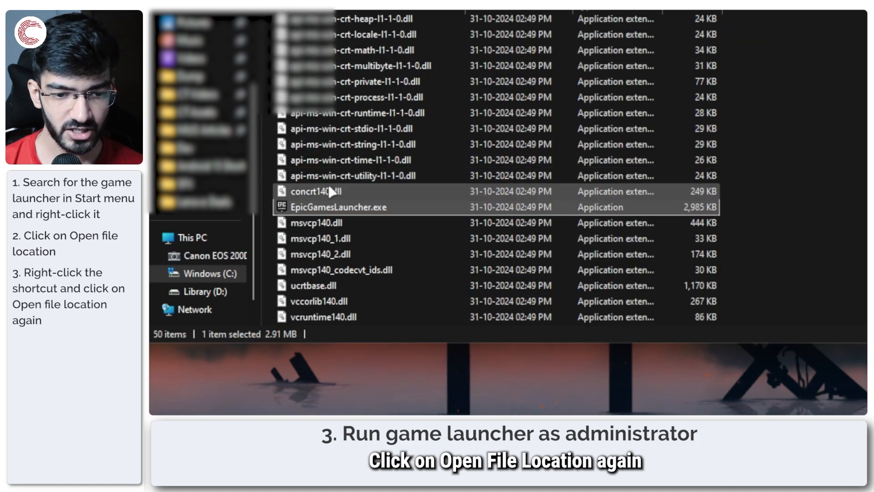
mouse_move(393, 208)
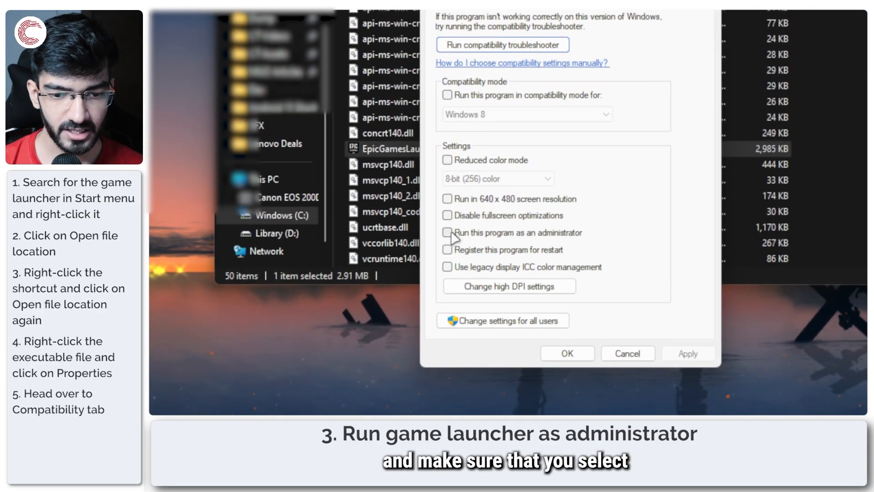
Set EpicGamesLauncher.exe to run as administrator in Compatibility, apply it and close Explorer.
left_click(448, 232)
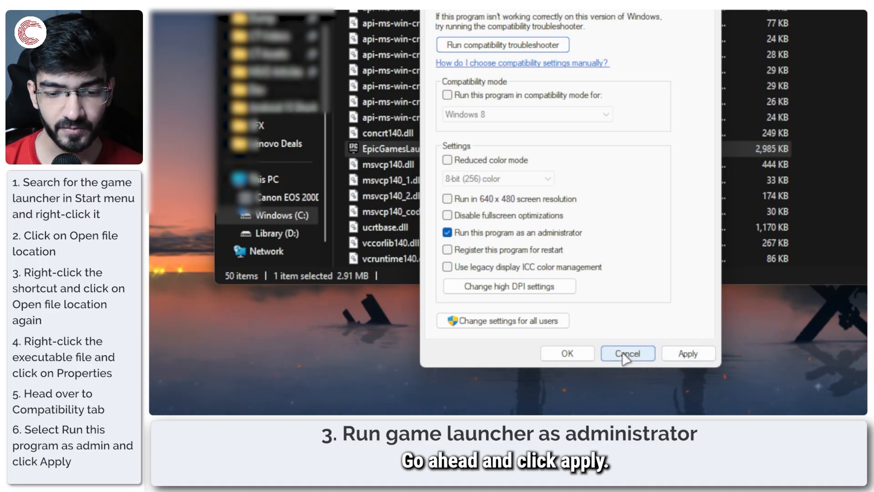
left_click(627, 353)
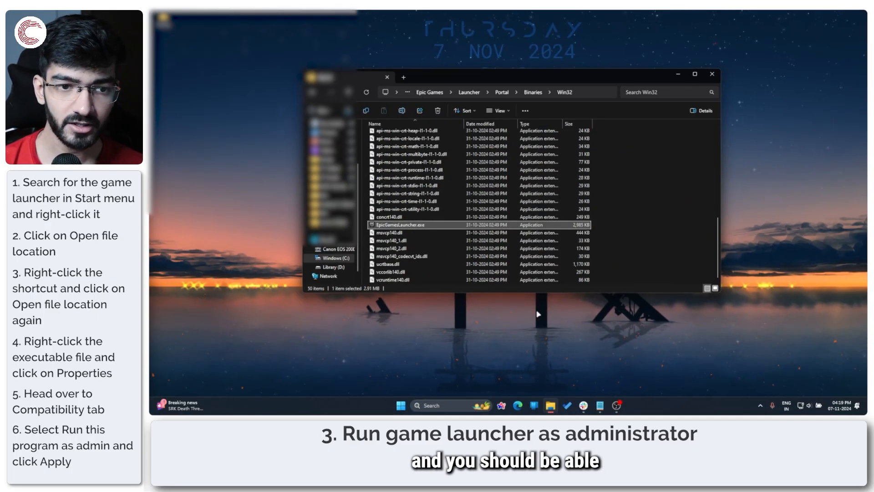
left_click(712, 74)
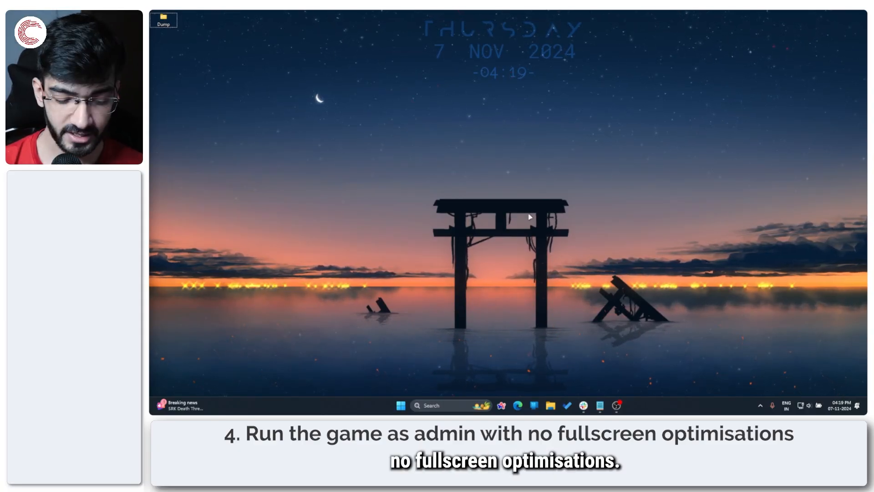
Search for Shadow of the Tomb Raider in Start and scroll through its app settings page.
left_click(400, 405)
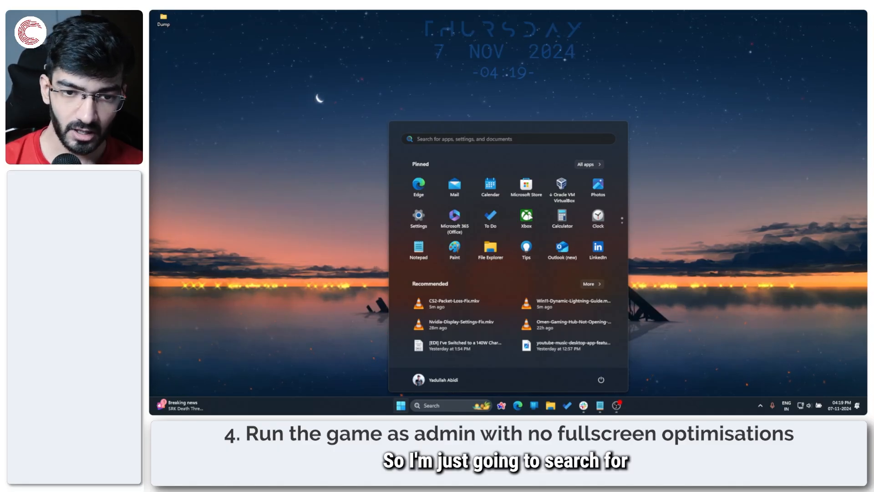
type("sj")
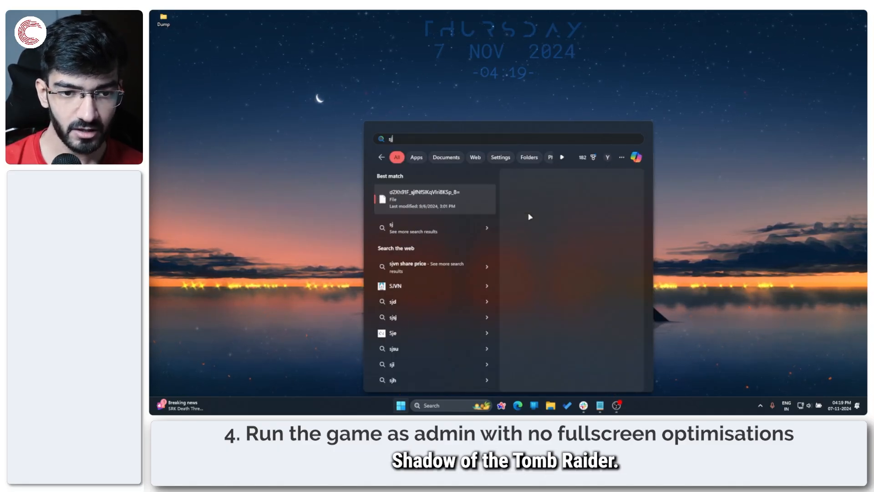
type("shdad")
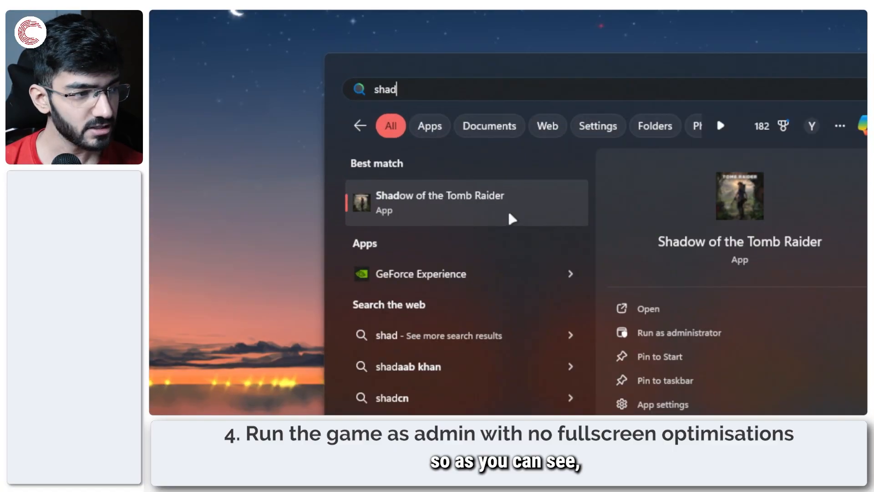
right_click(441, 202)
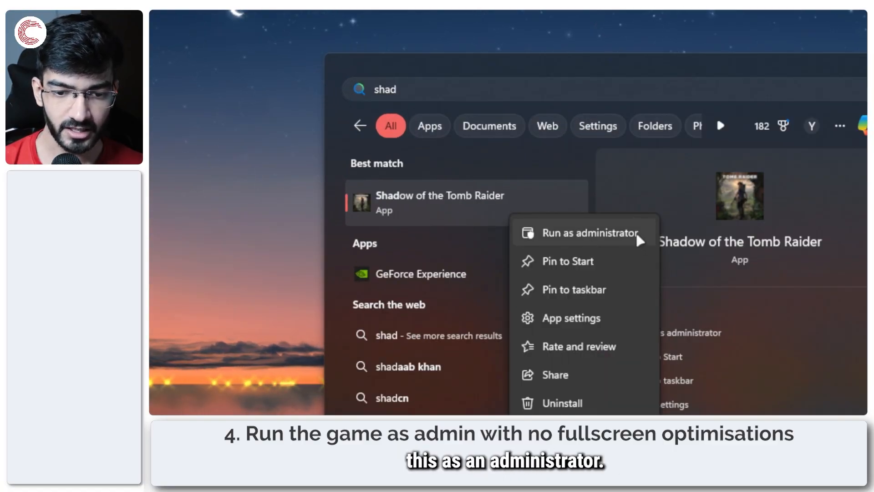
mouse_move(572, 318)
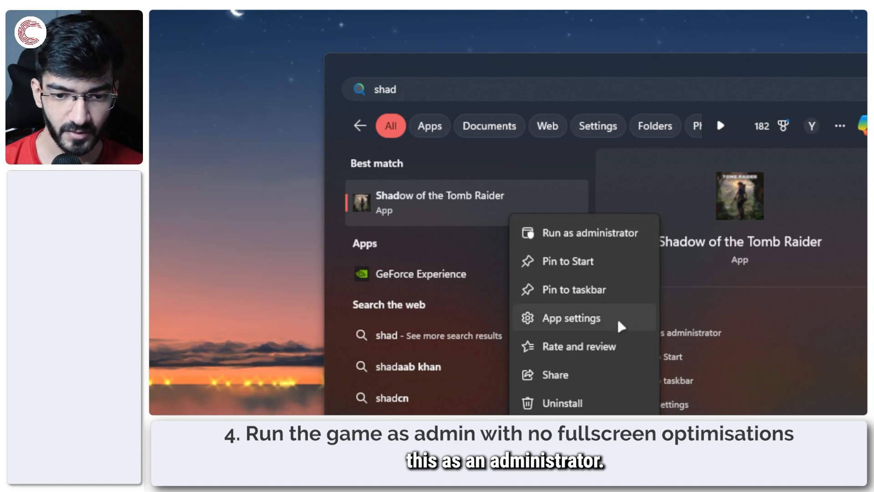
left_click(571, 318)
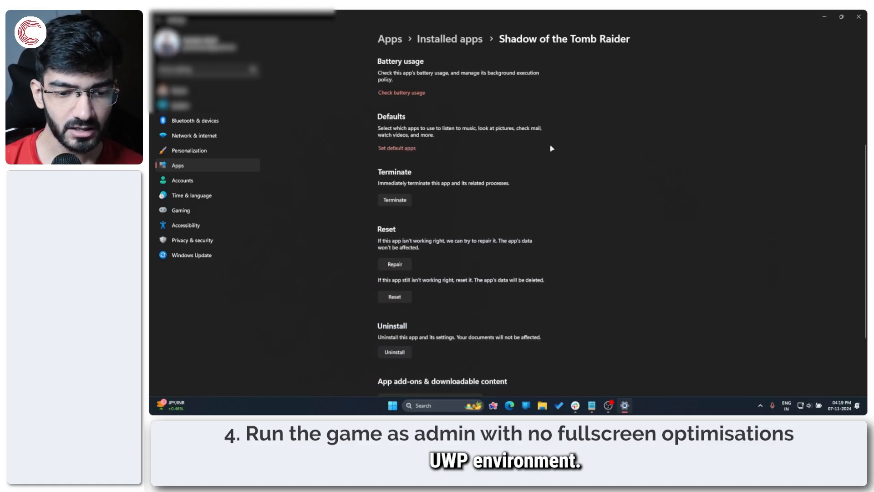
scroll("down", 3)
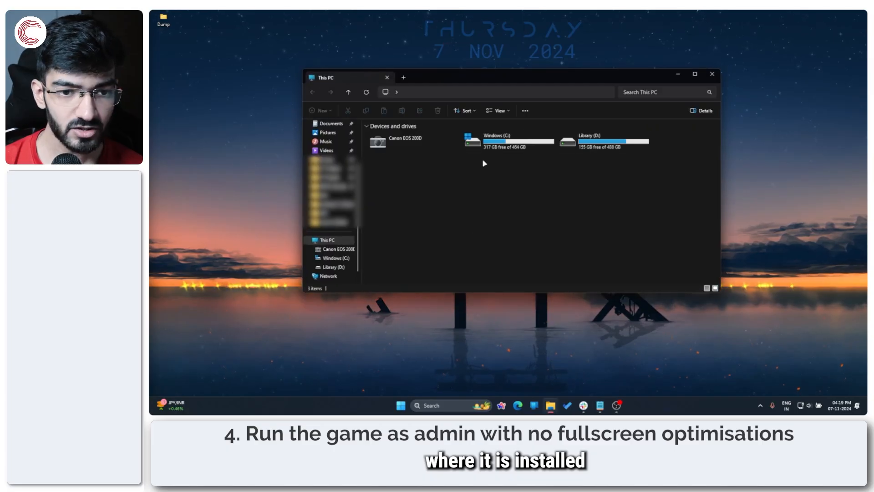
Navigate Library (D:) > XboxGames > Shadow of the Tomb Raider > Content and scroll to SOTTR.exe.
double_click(602, 141)
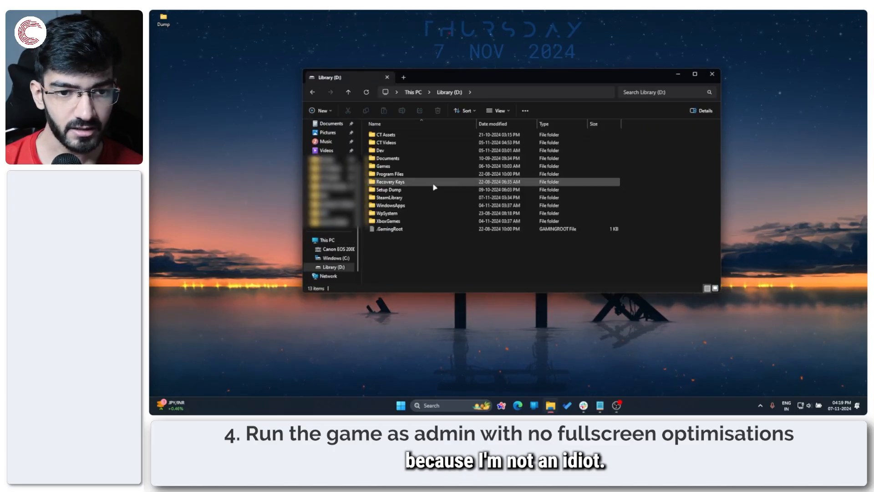
double_click(387, 220)
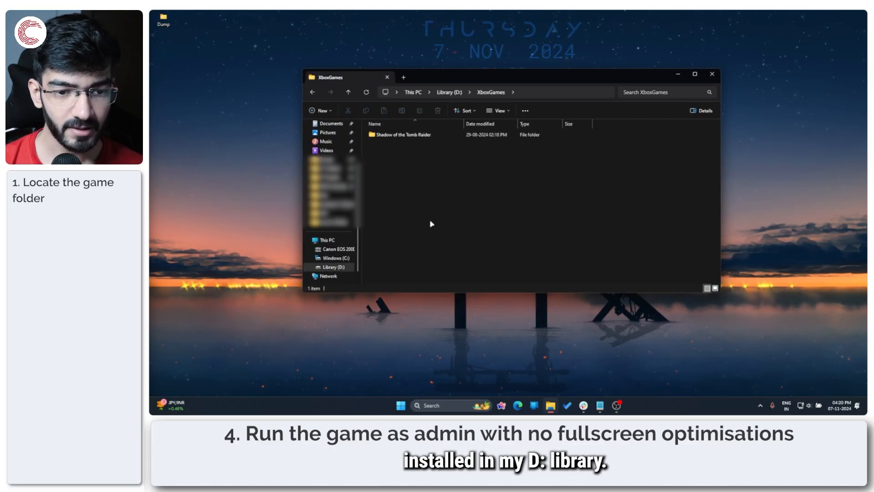
double_click(401, 135)
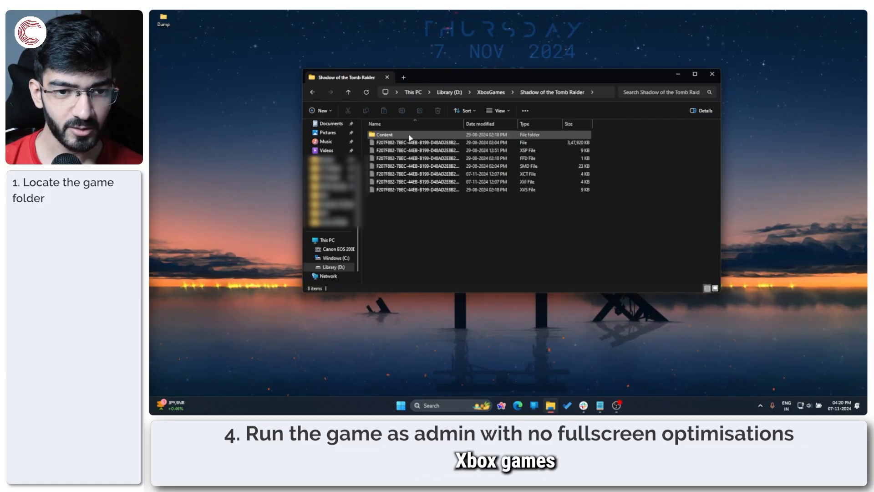
double_click(383, 135)
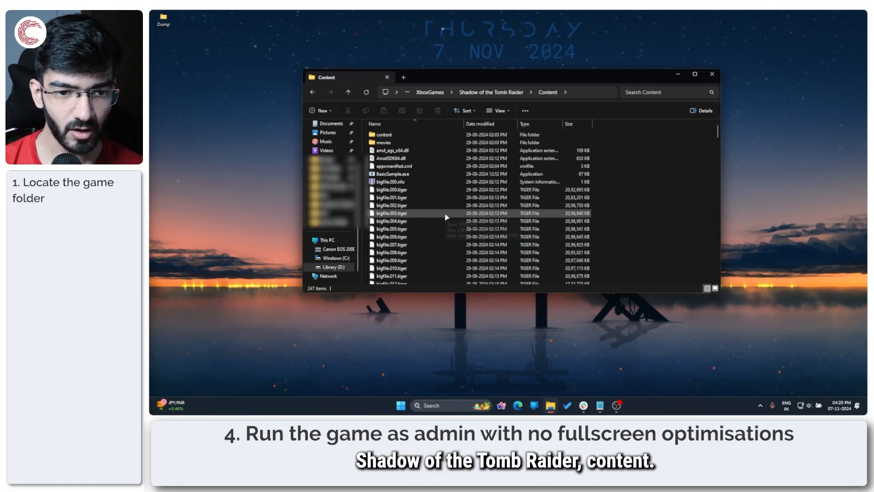
scroll("down", 3)
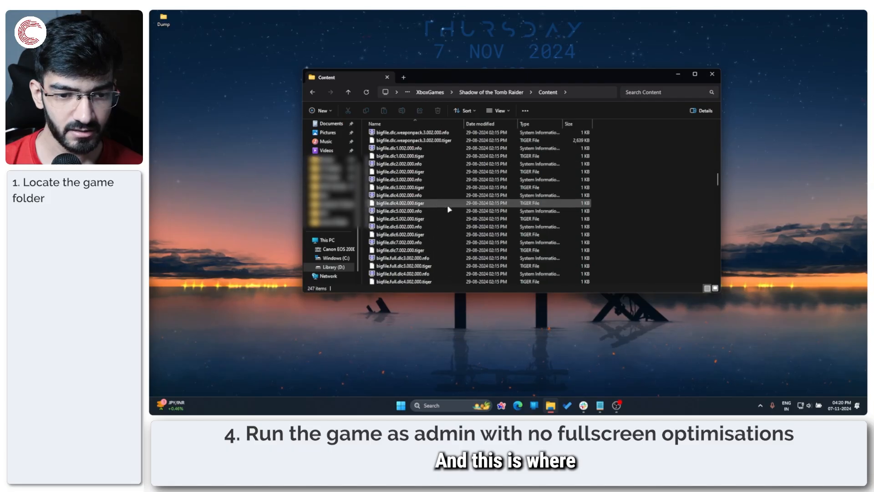
scroll("down", 3)
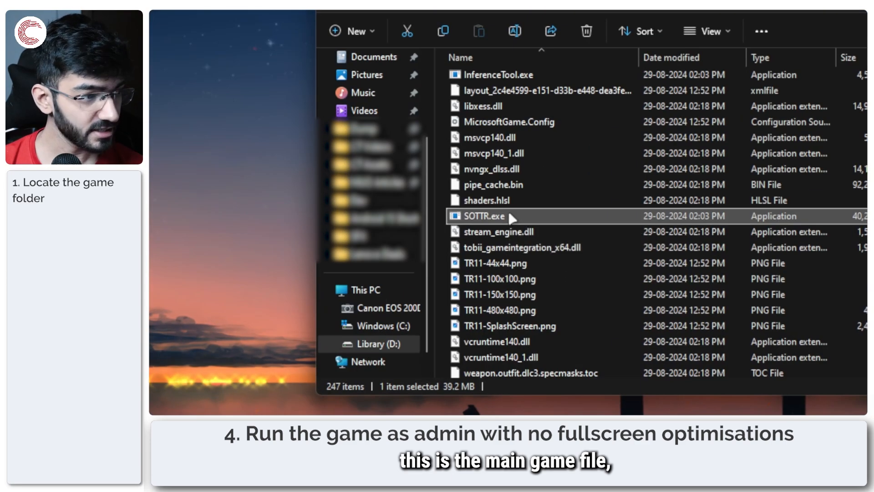
In SOTTR.exe's Compatibility properties, disable fullscreen optimizations and run as administrator, then save.
right_click(485, 217)
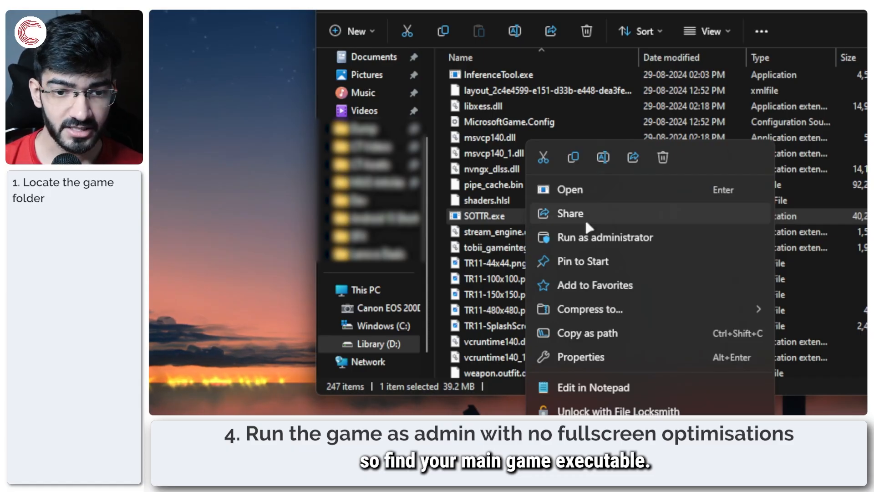
left_click(581, 357)
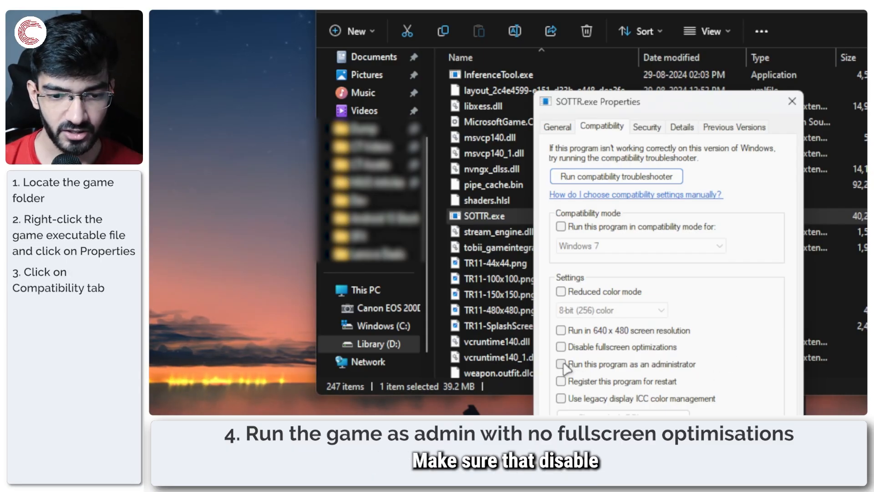
left_click(562, 346)
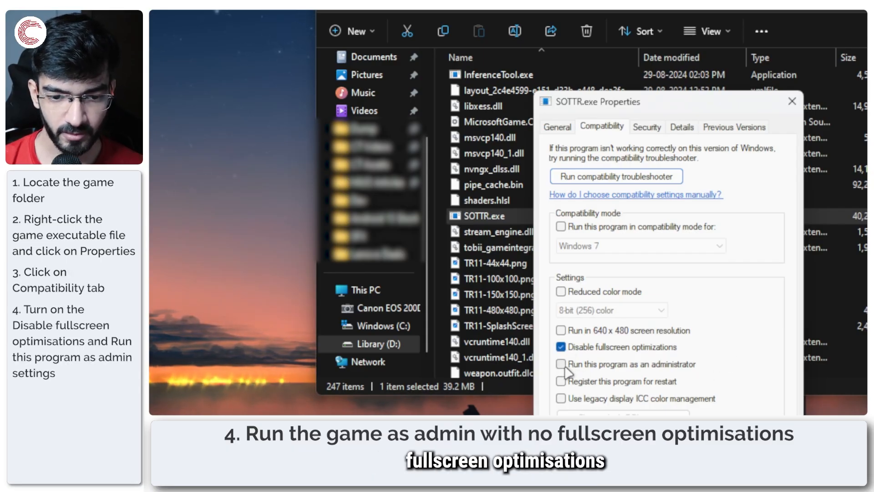
left_click(561, 365)
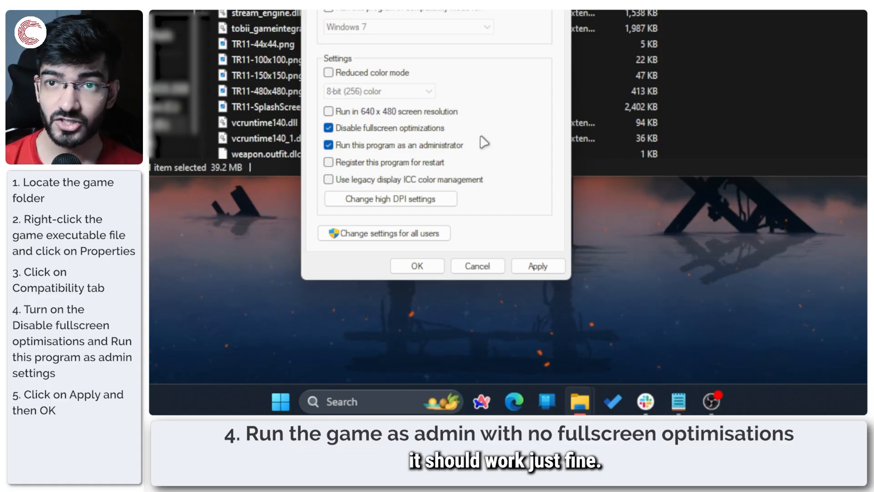
left_click(417, 266)
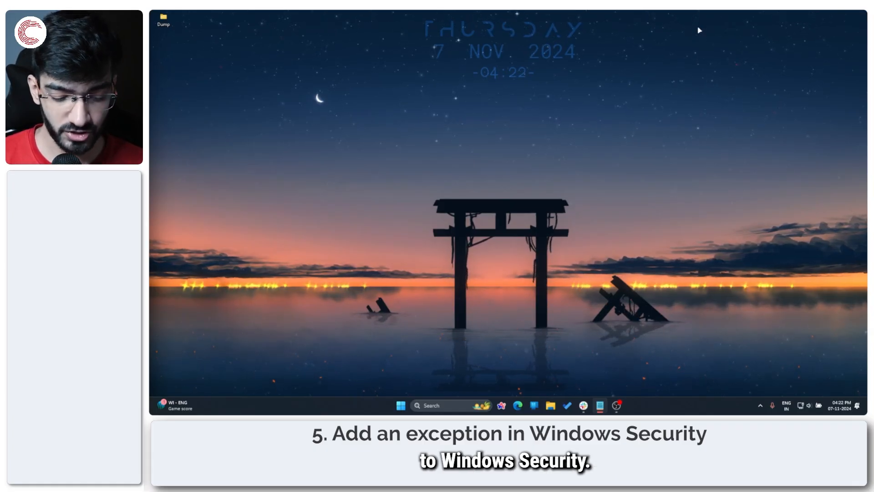
Launch Windows Security and scroll Virus & threat protection settings toward the exclusions list.
left_click(401, 406)
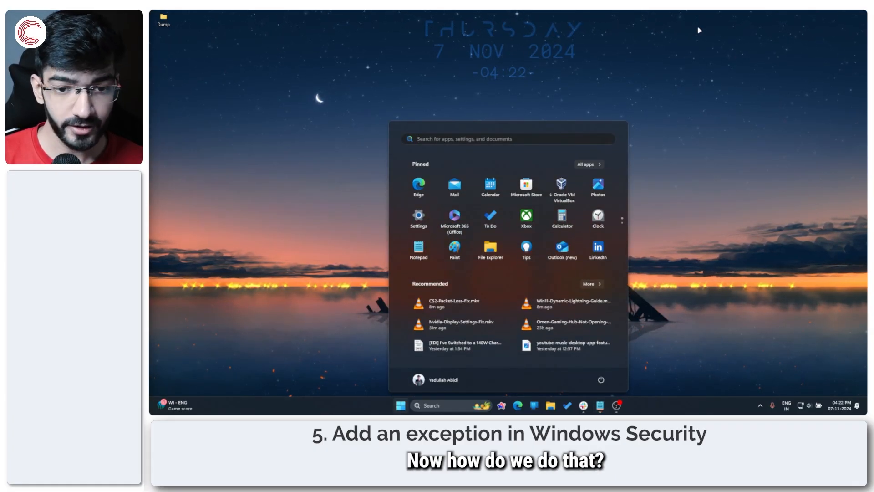
type("windo")
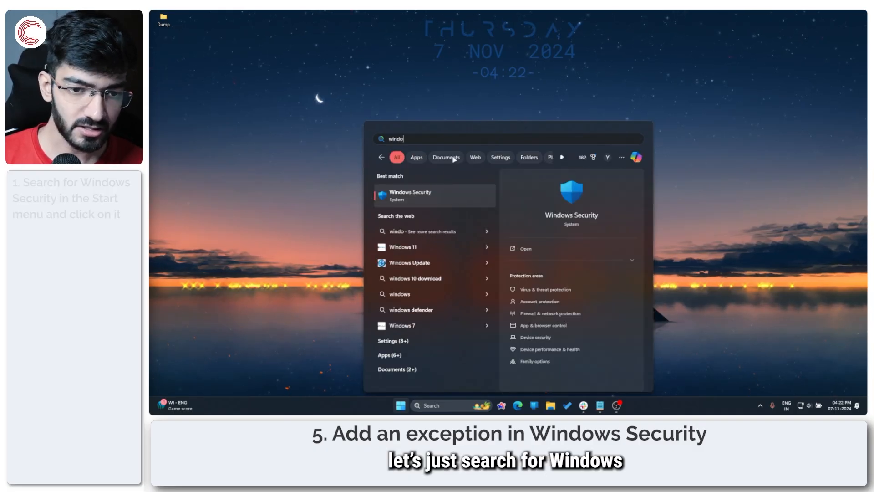
left_click(410, 195)
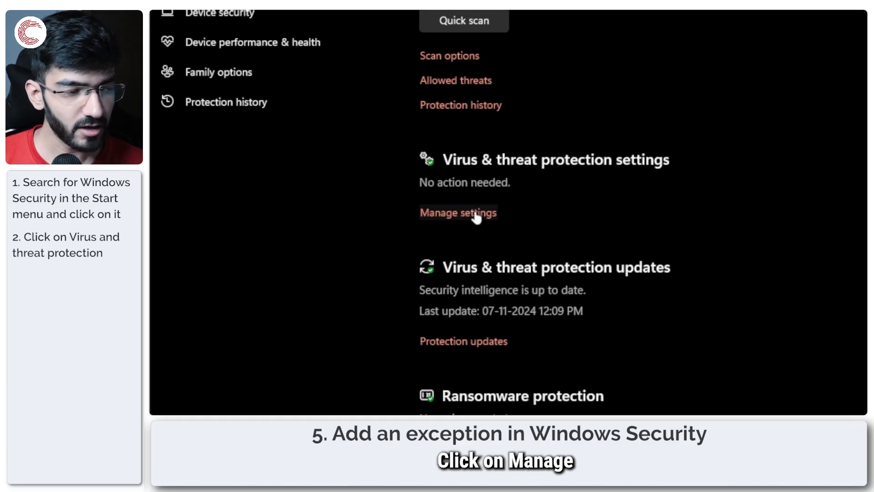
left_click(457, 212)
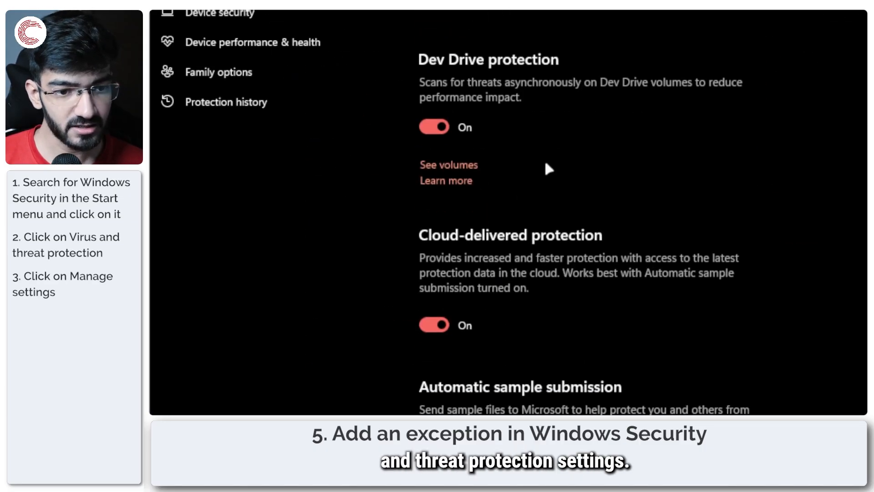
scroll("down", 3)
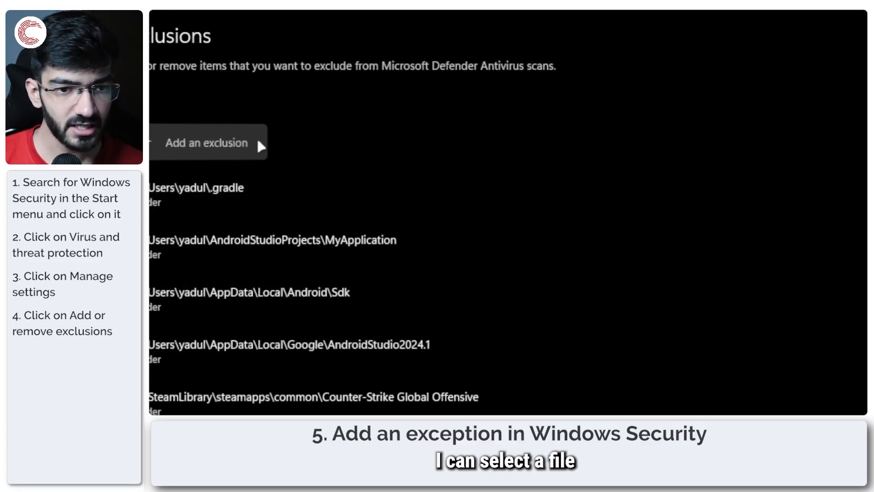
Add D:\XboxGames\Shadow of the Tomb Raider\Content as a folder exclusion from antivirus scans.
left_click(491, 172)
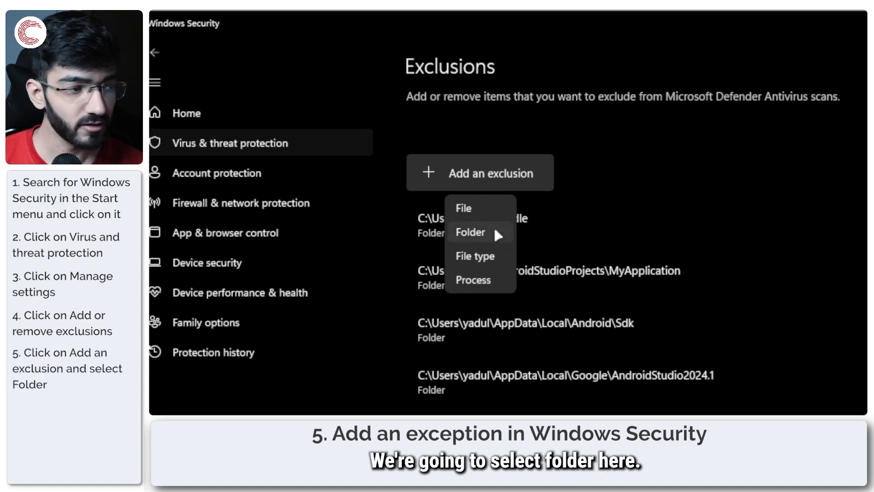
left_click(470, 232)
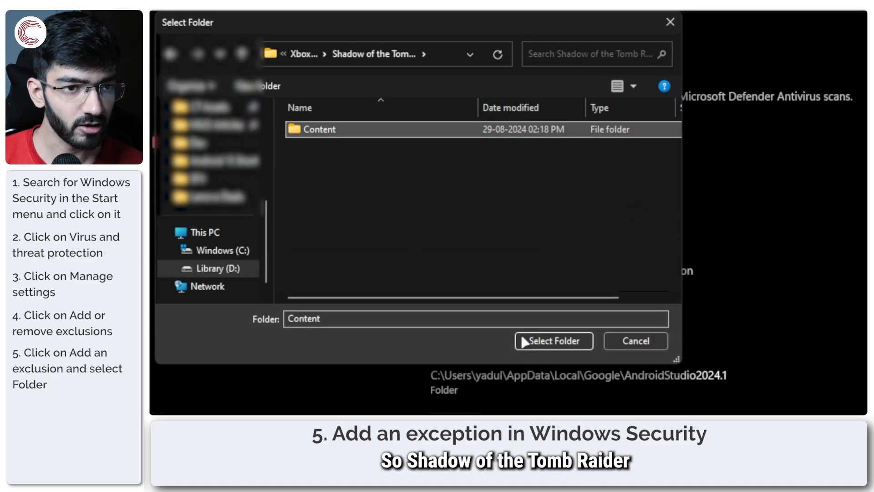
left_click(553, 340)
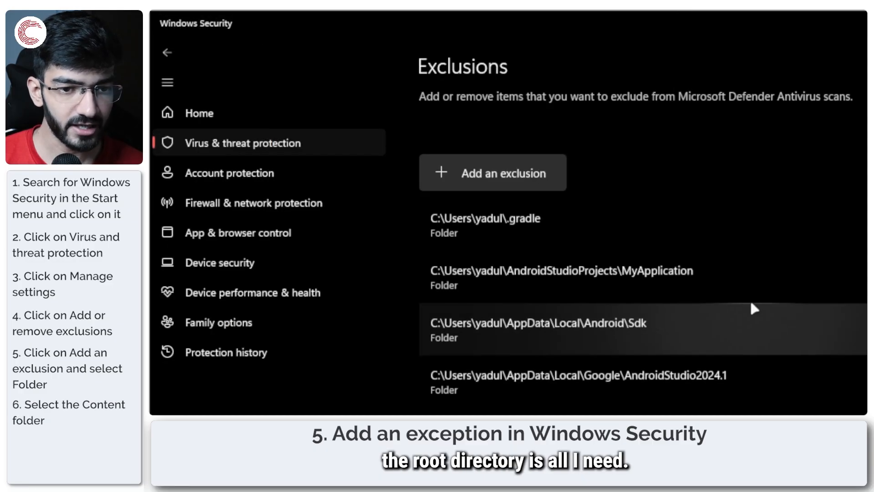
scroll("down", 3)
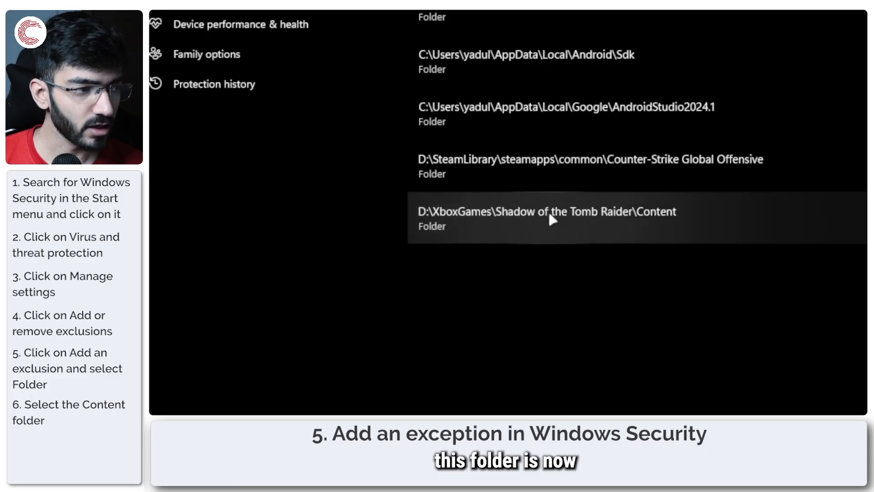
mouse_move(551, 221)
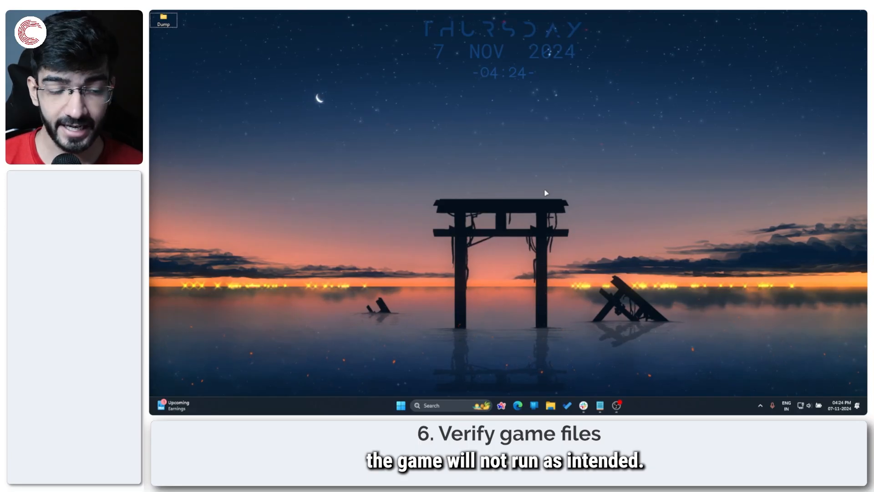
Launch the Xbox app and review Shadow of the Tomb Raider's Add-ons and Files info under Manage.
type("xbox")
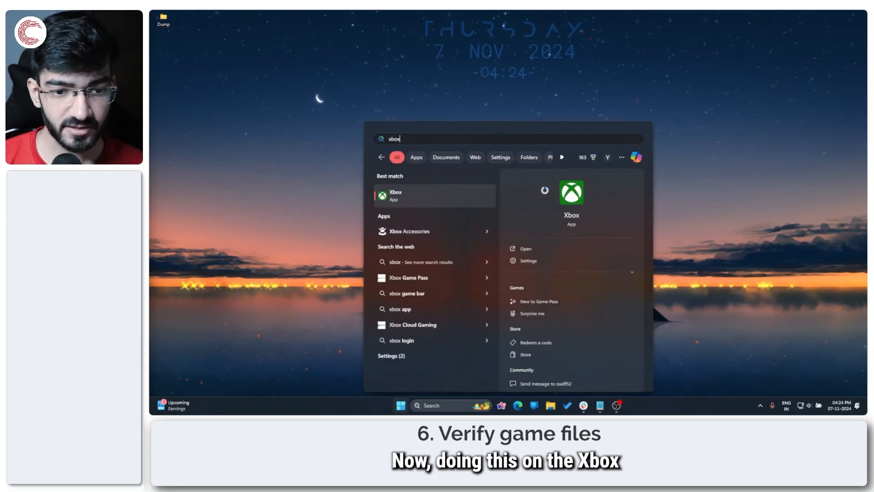
left_click(434, 195)
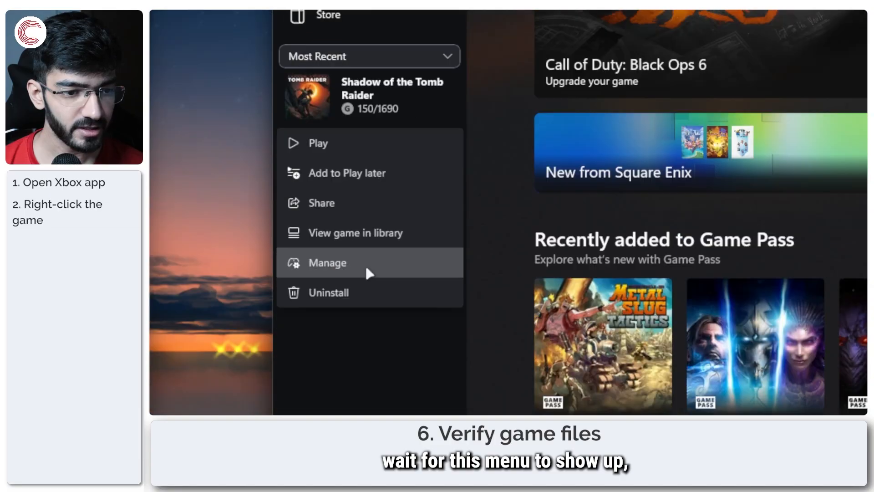
left_click(327, 262)
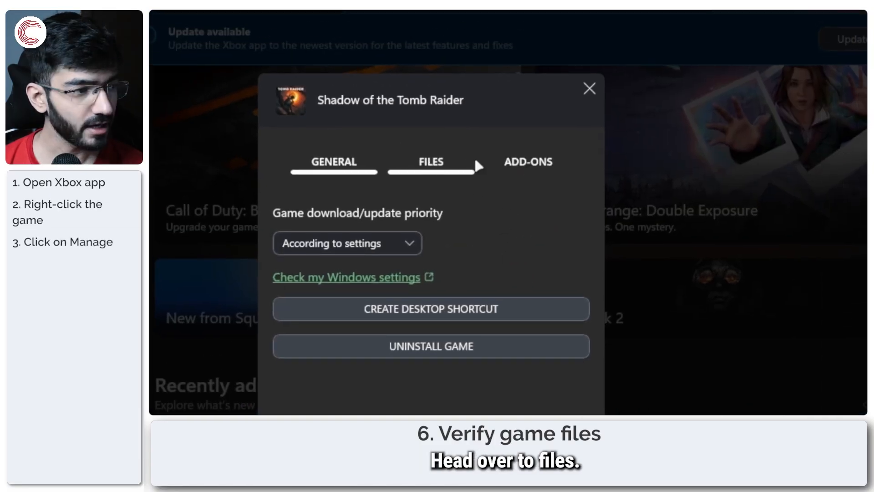
left_click(527, 162)
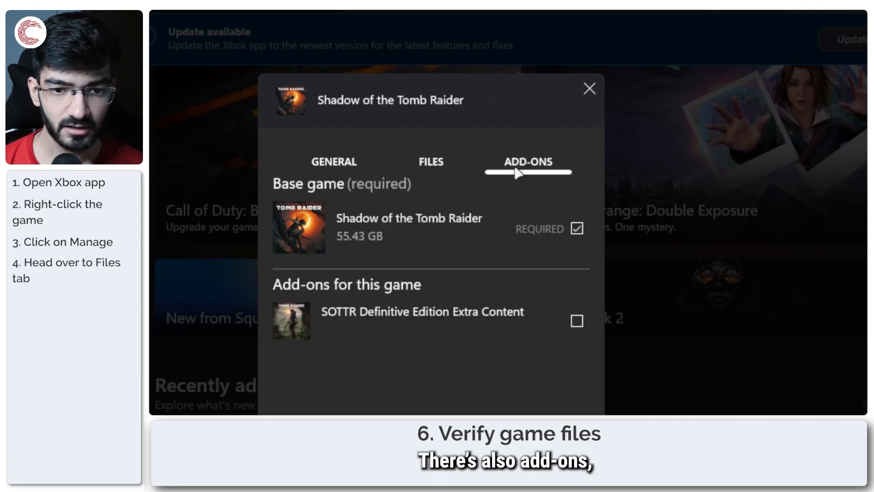
left_click(431, 162)
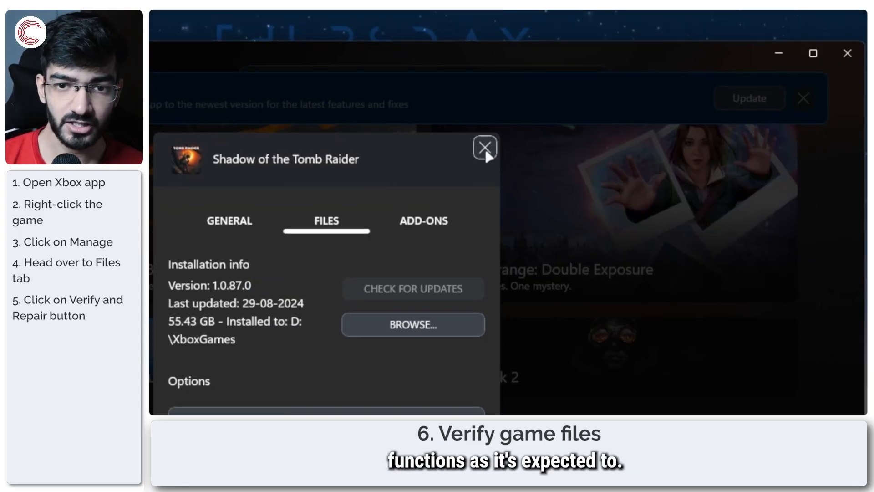
left_click(484, 148)
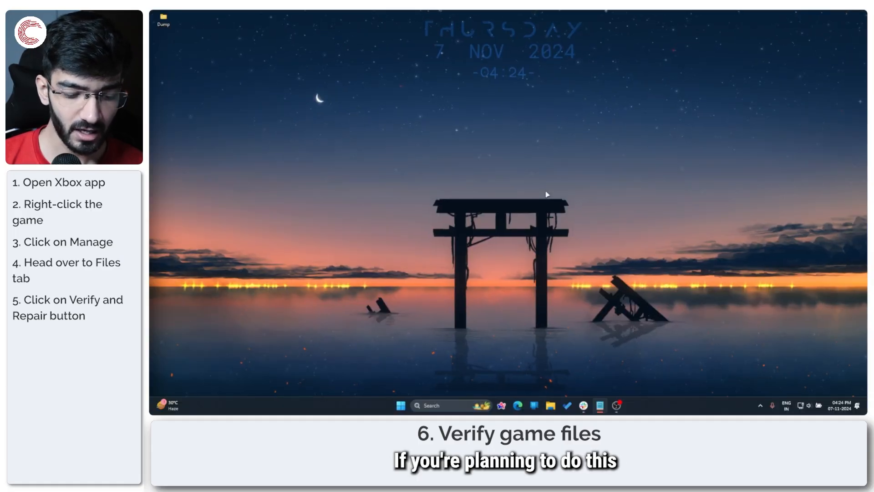
In Steam, verify integrity of Counter-Strike 2's game files from Properties > Installed Files.
left_click(400, 405)
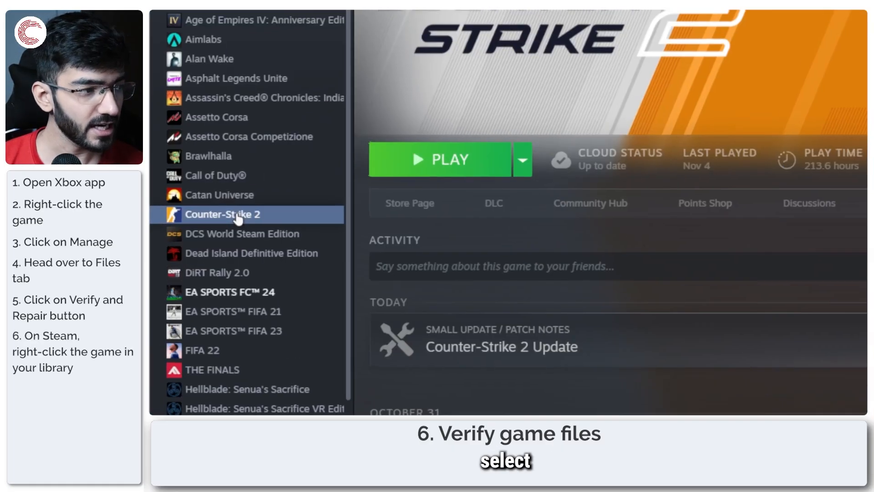
right_click(223, 214)
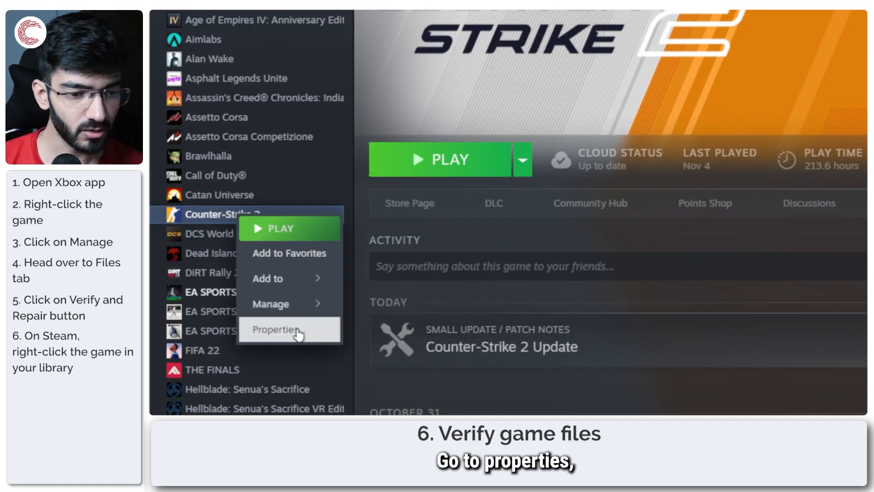
left_click(275, 329)
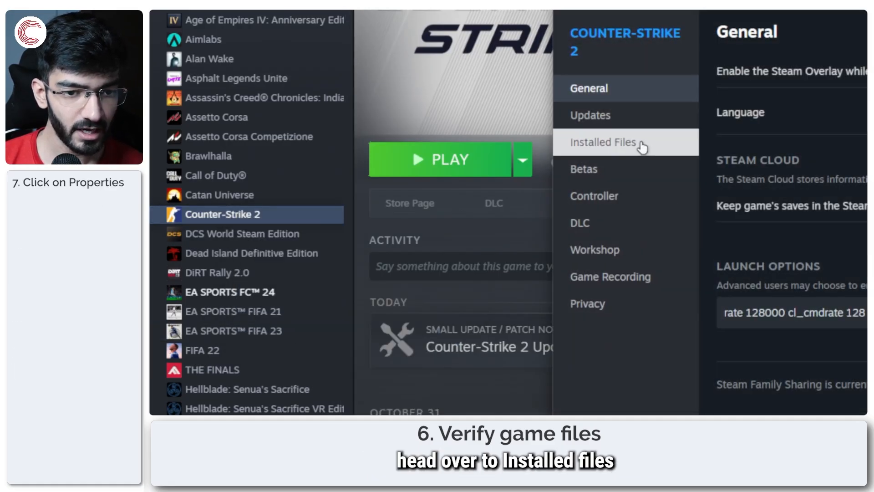
left_click(603, 142)
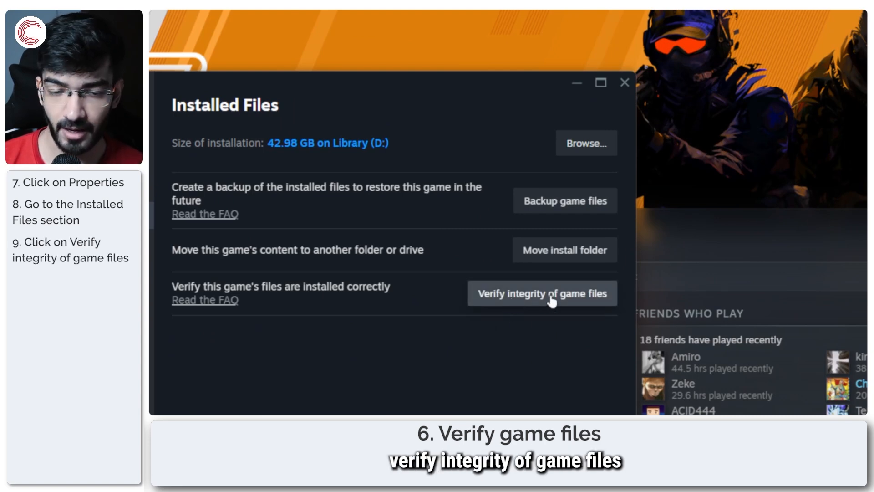
left_click(541, 292)
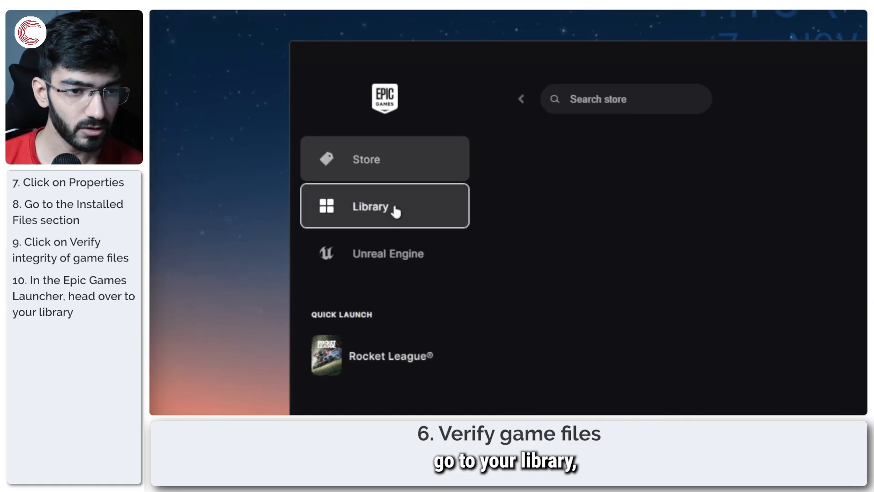
In the Epic library, manage Rocket League to verify its files, then close the launcher.
left_click(370, 206)
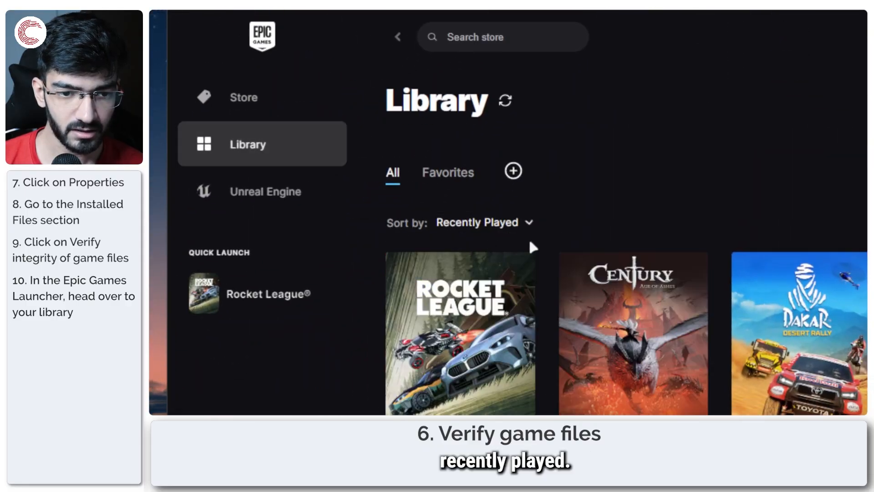
scroll("down", 3)
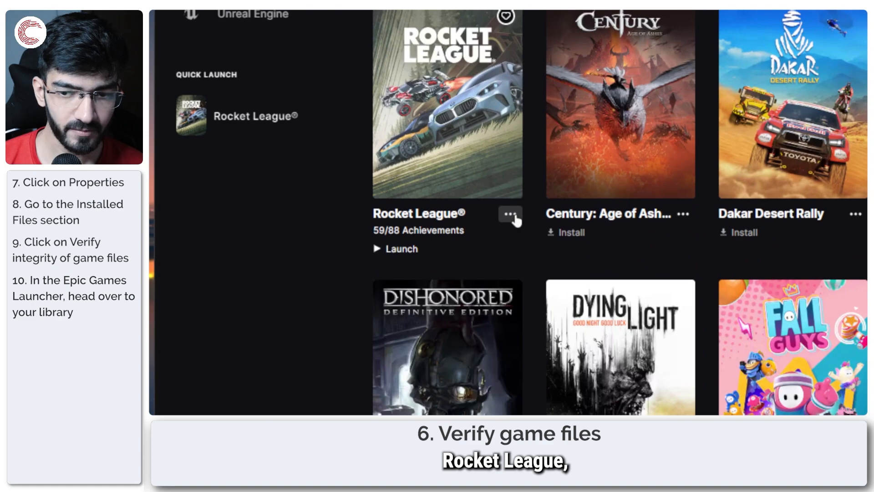
left_click(509, 214)
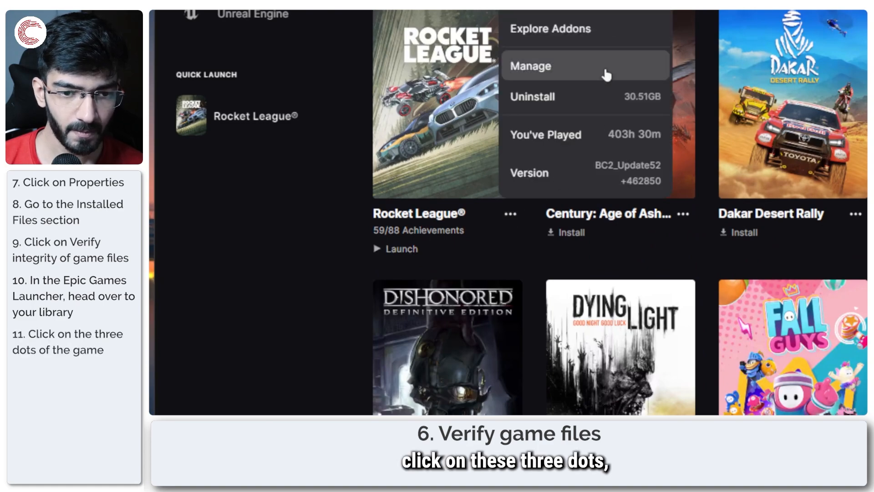
left_click(530, 66)
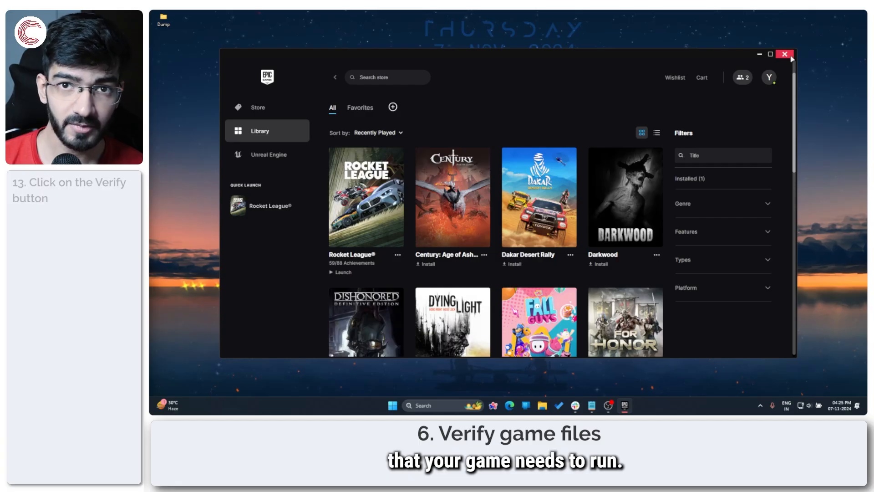
left_click(784, 54)
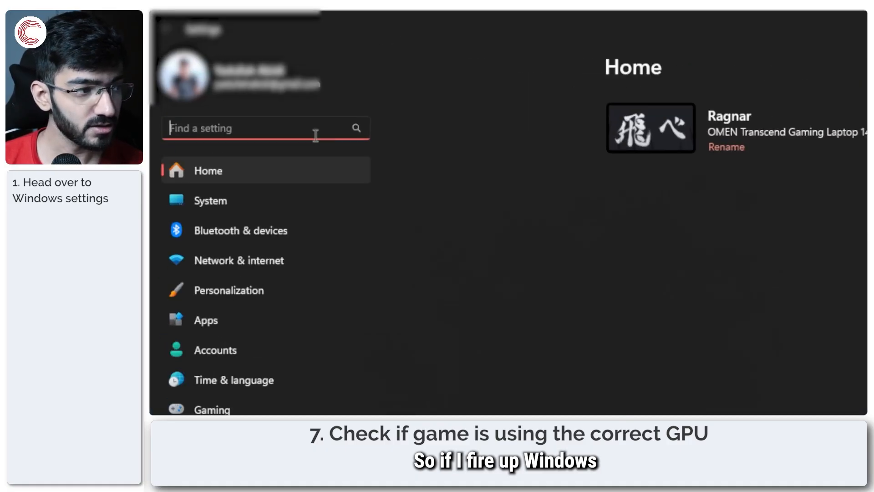
Reach the Graphics settings page and bring up Shadow of the Tomb Raider's GPU options.
type("graph")
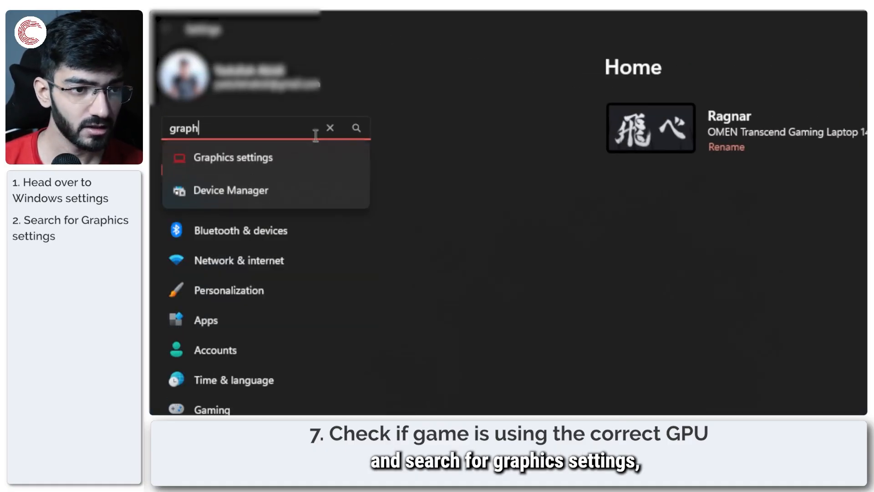
left_click(232, 157)
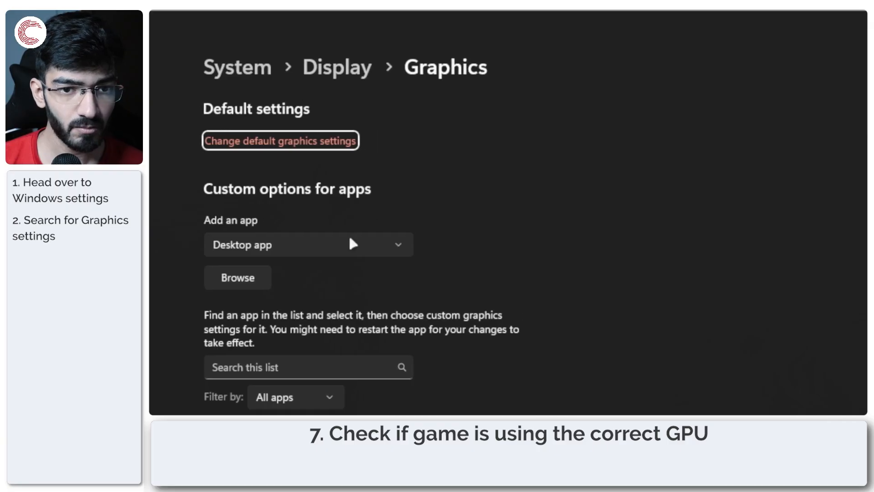
scroll("down", 3)
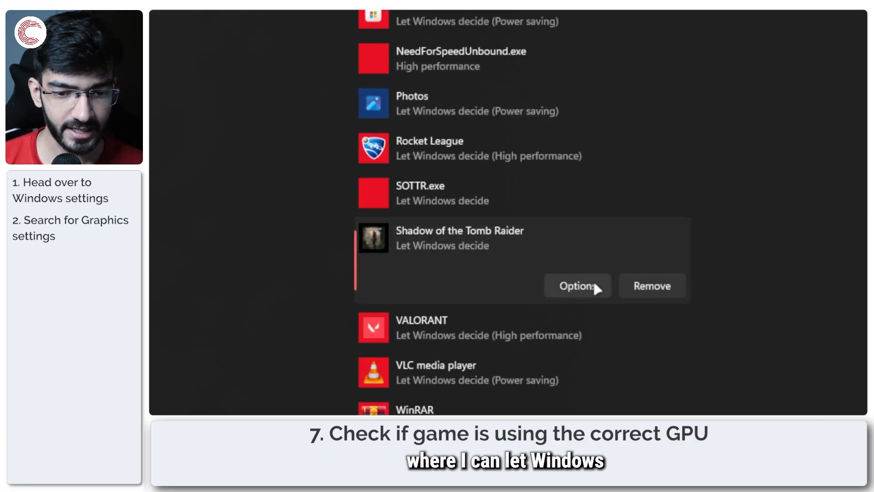
left_click(577, 285)
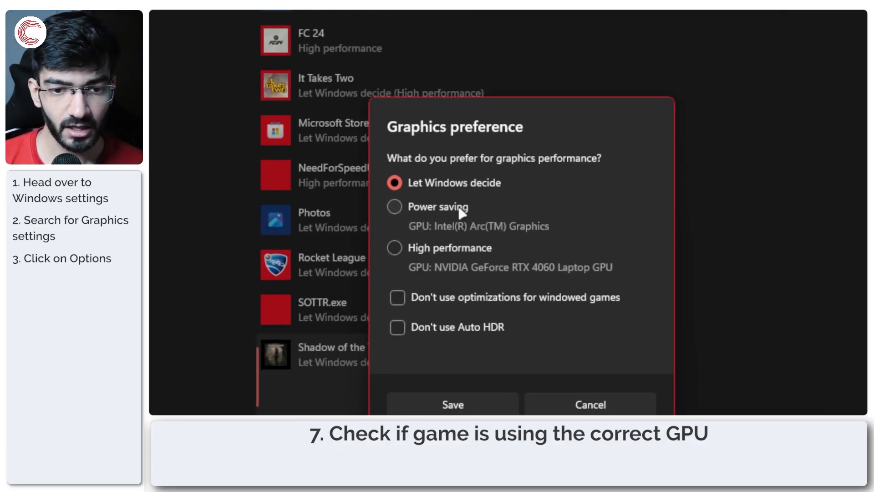
mouse_move(488, 233)
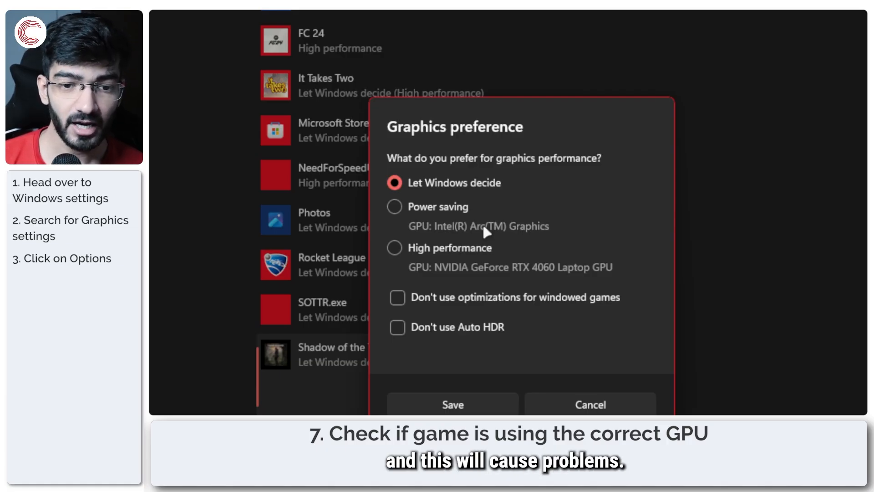
Review the GPU choices and save the high-performance NVIDIA GeForce RTX 4060 preference.
left_click(395, 248)
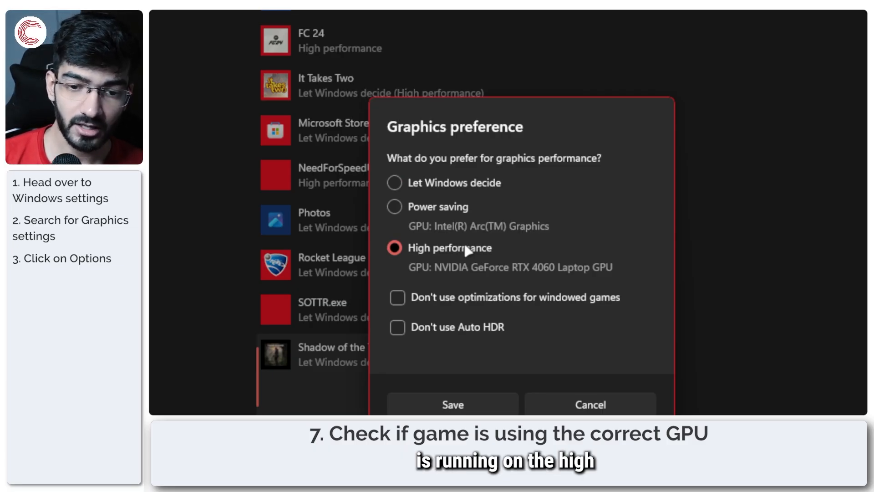
left_click(395, 207)
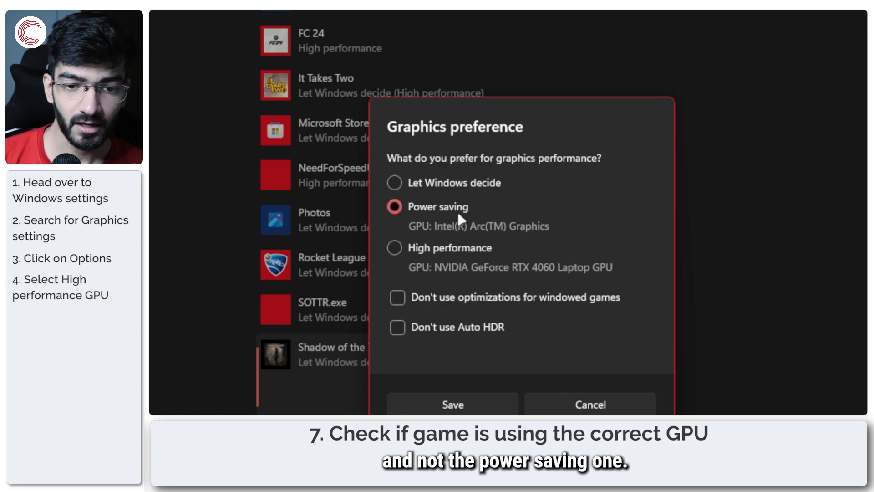
left_click(396, 183)
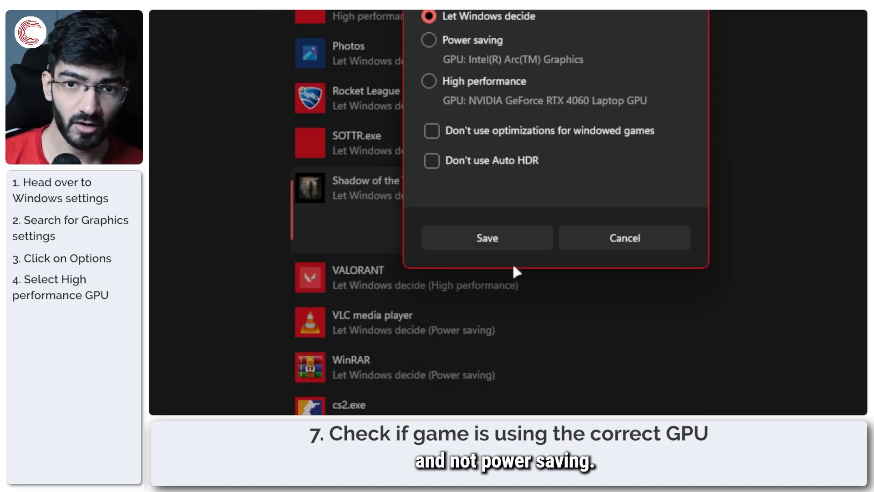
left_click(487, 238)
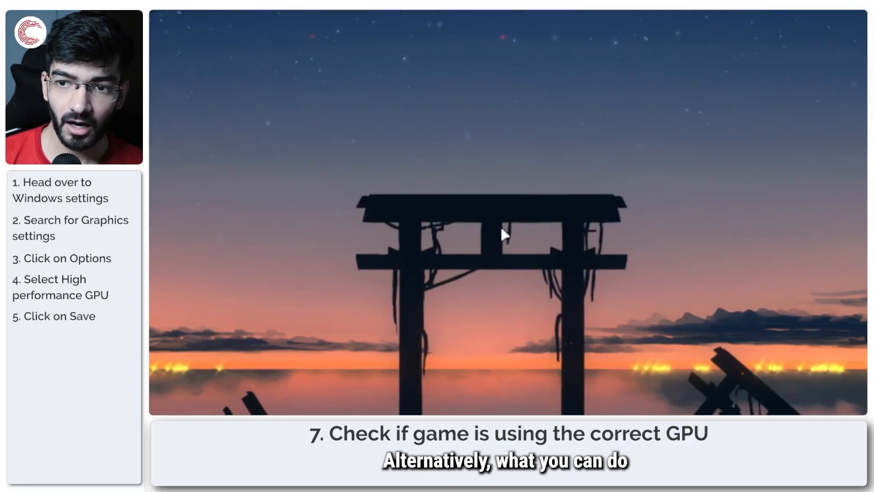
In the launcher Options, choose the NVIDIA RTX 4060 monitor at 144 Hz refresh rate and confirm.
left_click(401, 406)
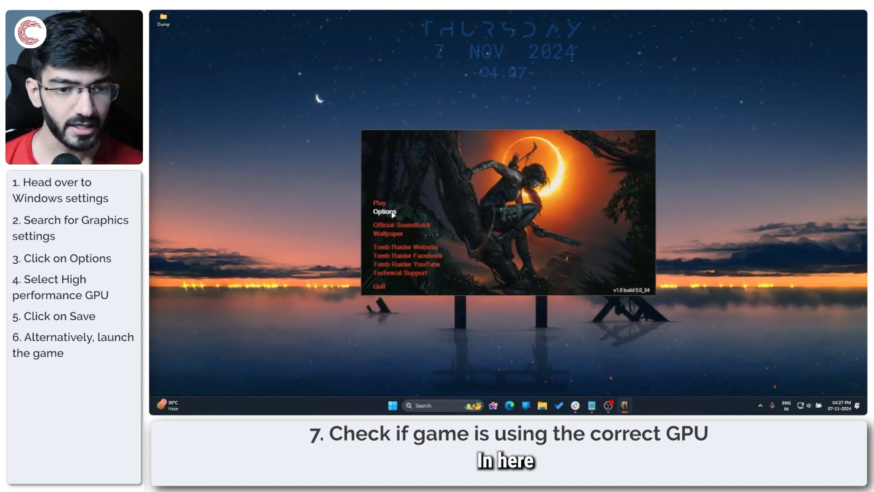
left_click(384, 211)
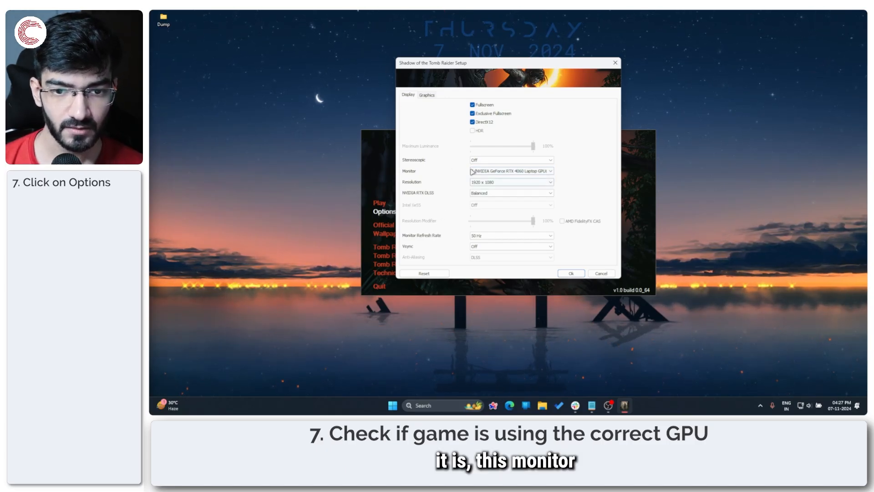
left_click(426, 93)
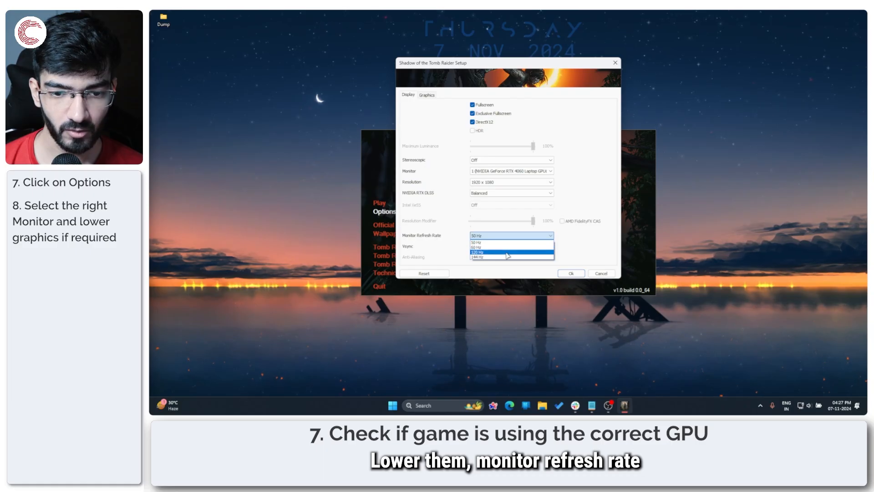
left_click(479, 257)
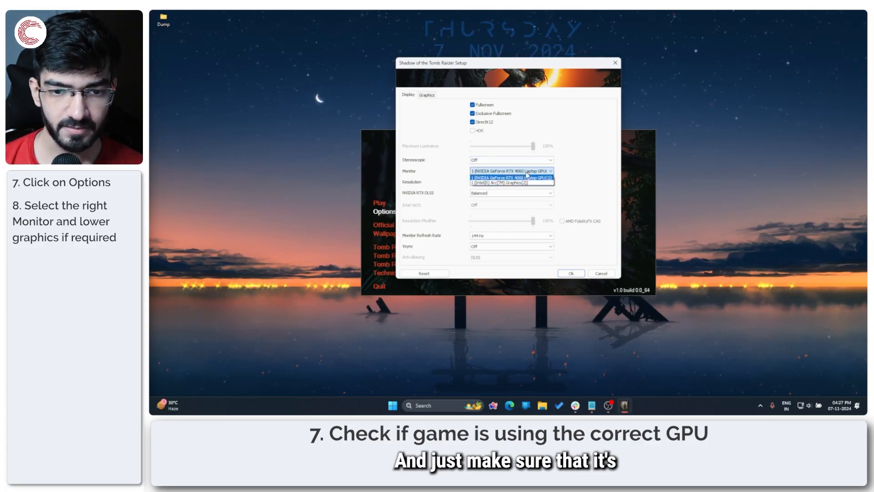
left_click(508, 178)
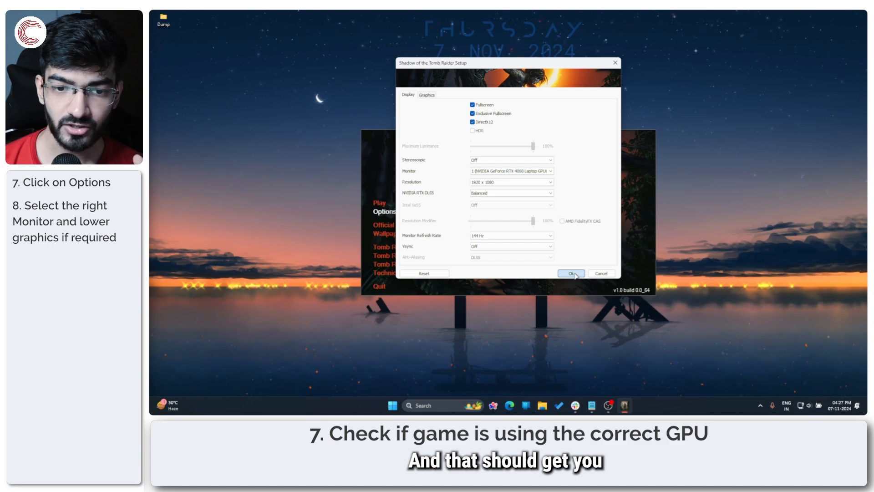
left_click(571, 274)
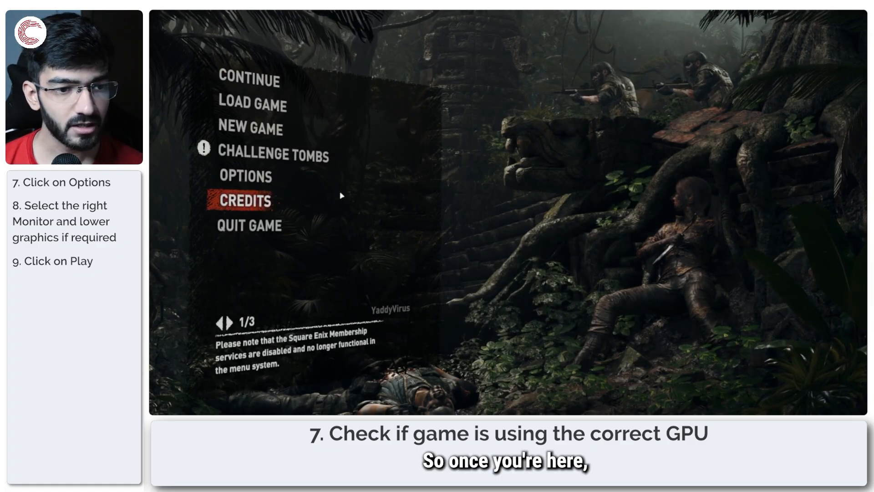
In Display and Graphics, keep the monitor on the NVIDIA RTX 4060 and set refresh rate to 144 Hz.
left_click(245, 176)
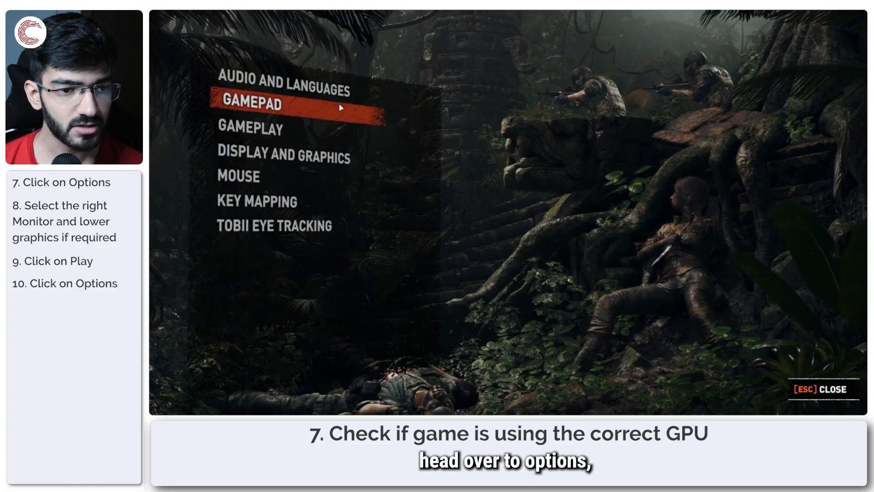
left_click(283, 156)
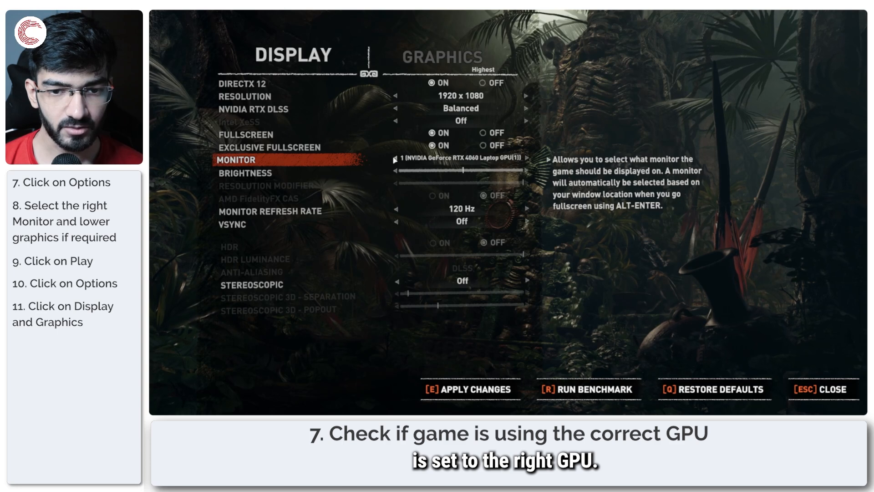
left_click(527, 165)
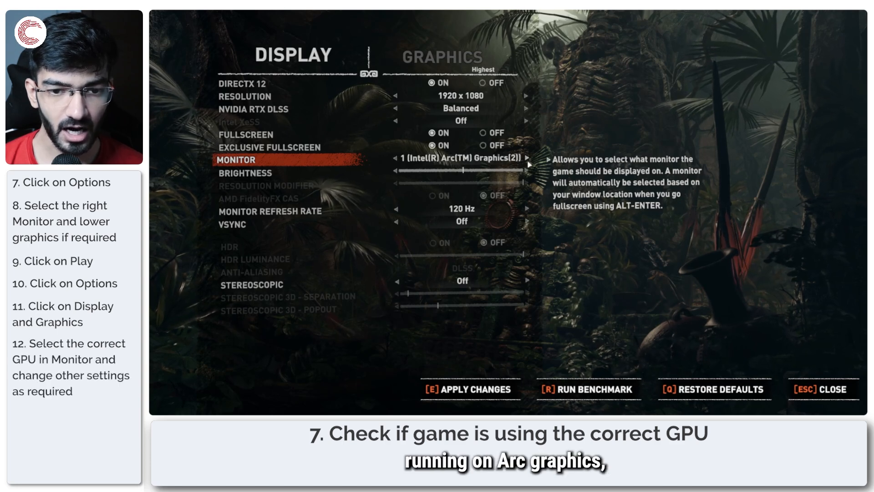
left_click(528, 166)
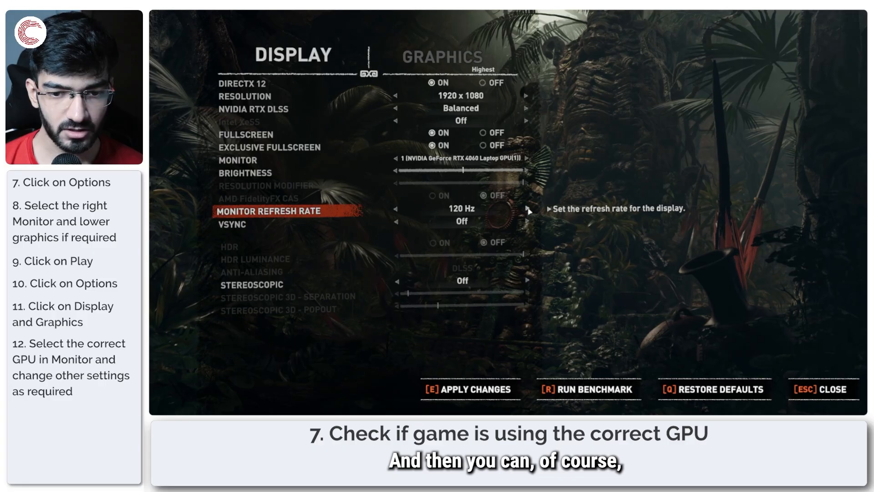
left_click(529, 207)
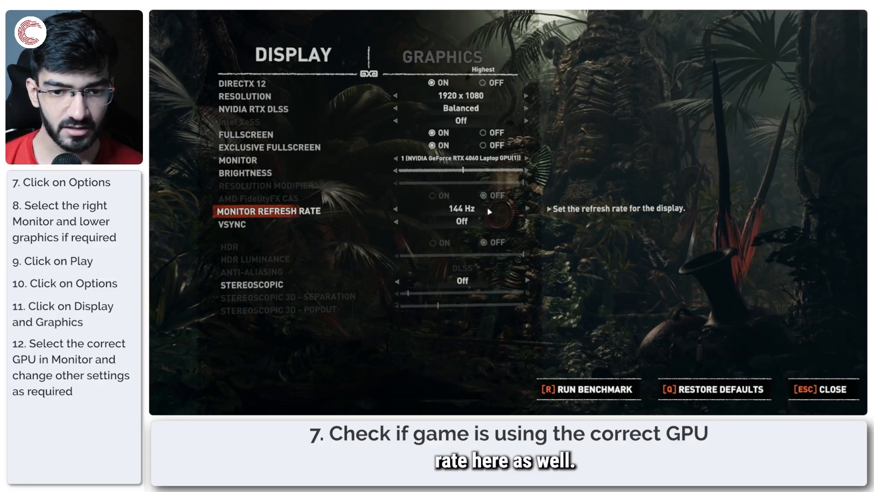